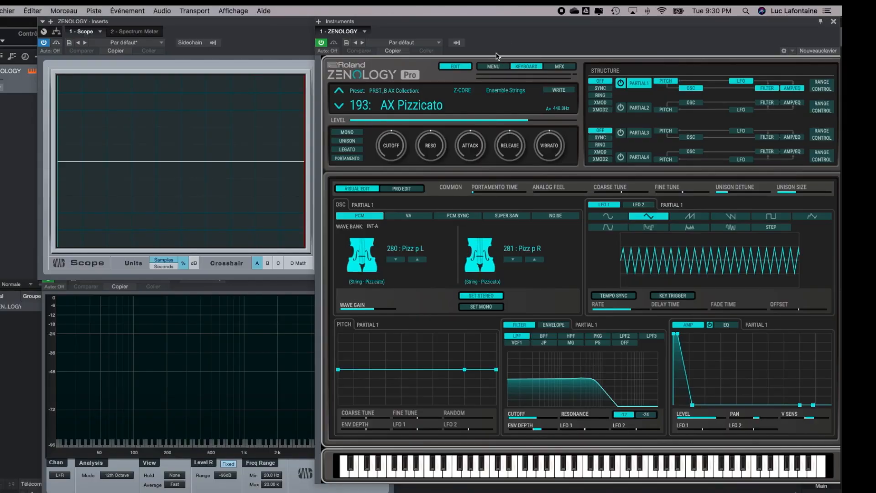
{"action": "mouse_move", "coordinate": [366, 117]}
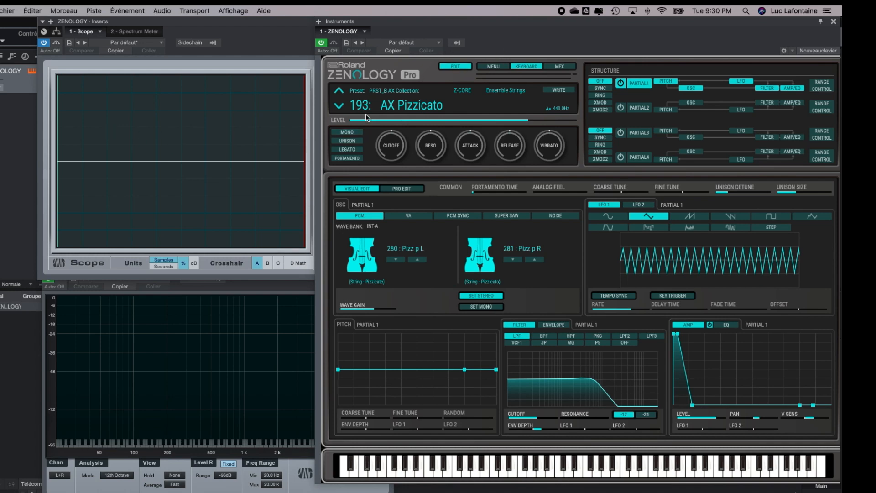
{"action": "mouse_move", "coordinate": [236, 192]}
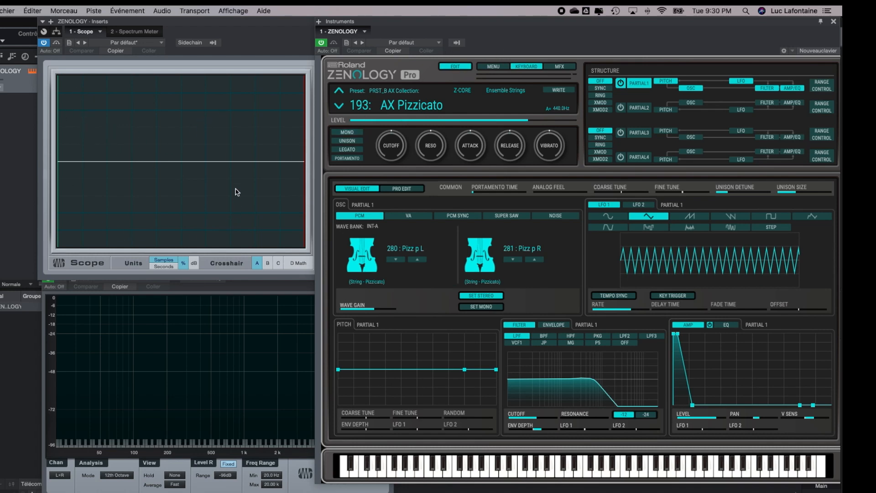
{"action": "mouse_move", "coordinate": [95, 372]}
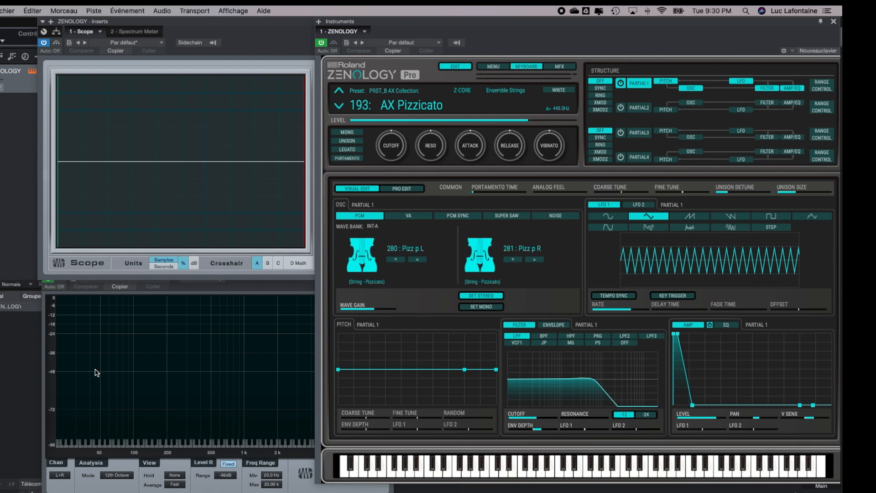
{"action": "mouse_move", "coordinate": [121, 303]}
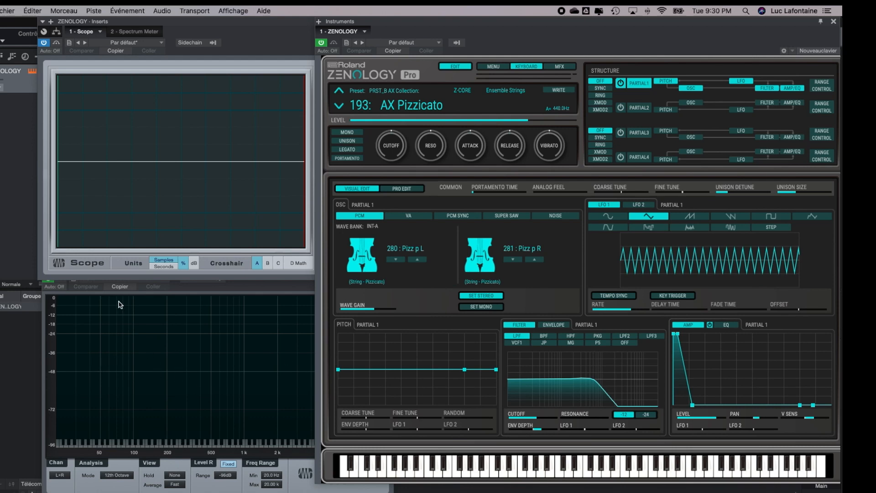
{"action": "mouse_move", "coordinate": [407, 197]}
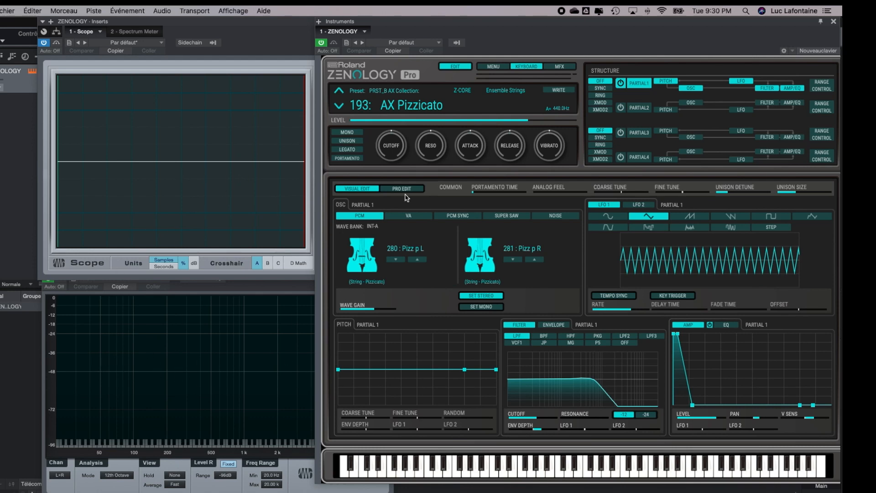
{"action": "mouse_move", "coordinate": [636, 37]}
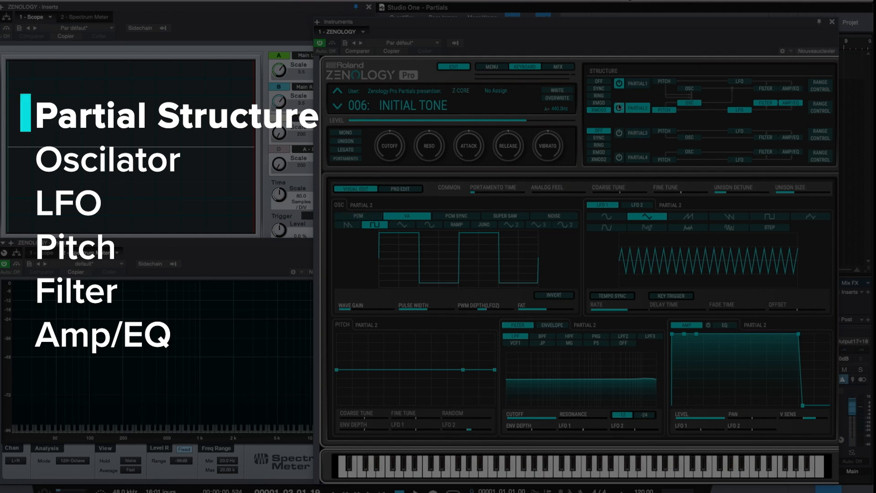
Step: Select Partial 1 for editing and switch partials 1–2 structure from XMOD2 to Off
{"action": "left_click", "coordinate": [636, 83]}
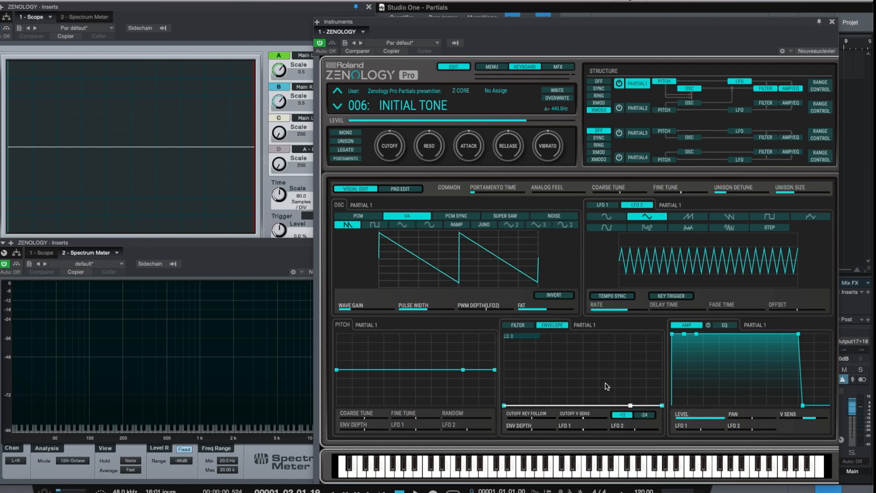
{"action": "left_click", "coordinate": [516, 325]}
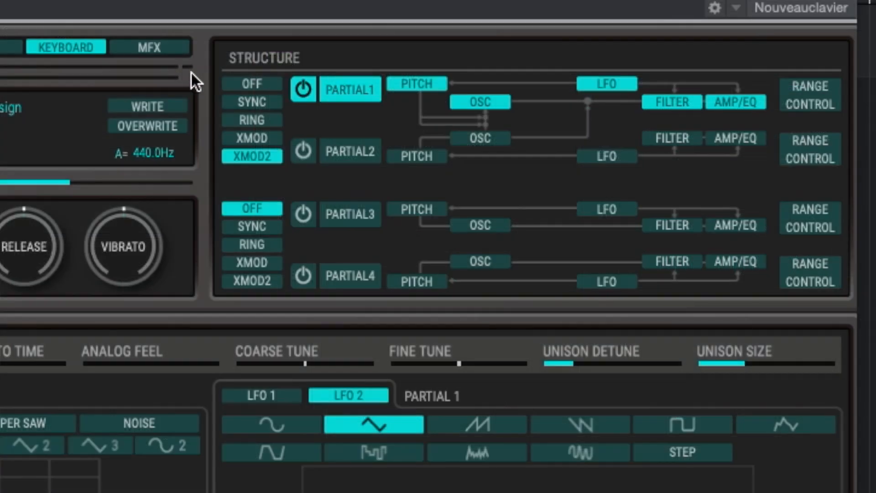
{"action": "left_click", "coordinate": [252, 83]}
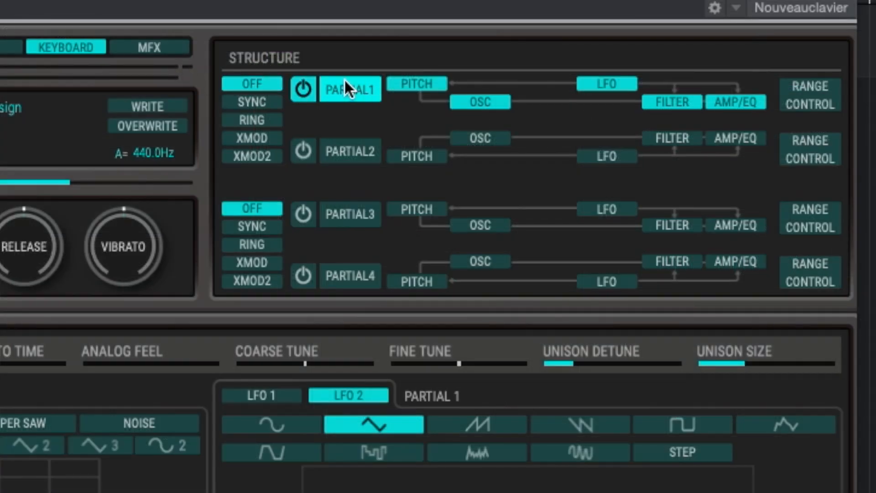
{"action": "mouse_move", "coordinate": [708, 122]}
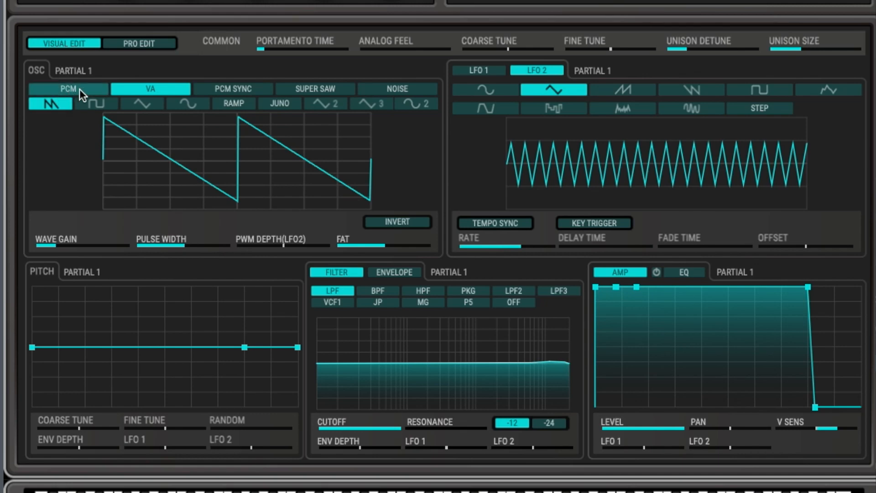
Step: Cycle Partial 1's oscillator through PCM and Super Saw to Noise, then return to LFO 2
{"action": "left_click", "coordinate": [69, 88]}
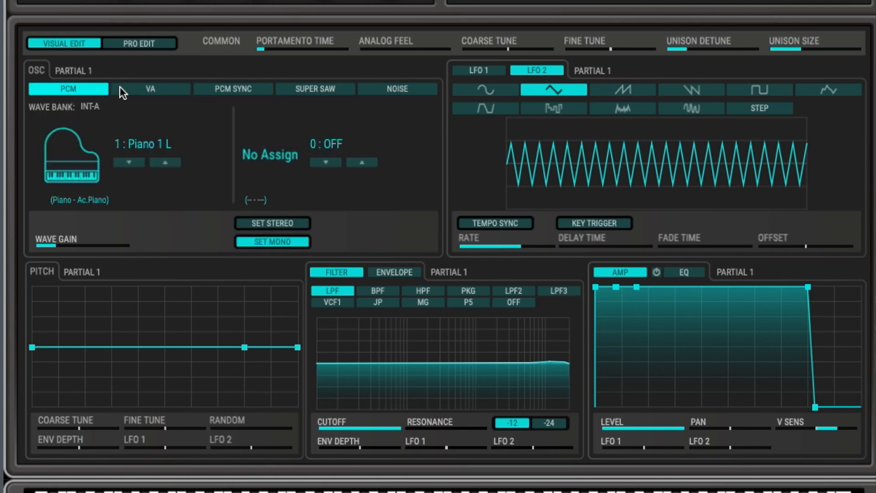
{"action": "left_click", "coordinate": [313, 88]}
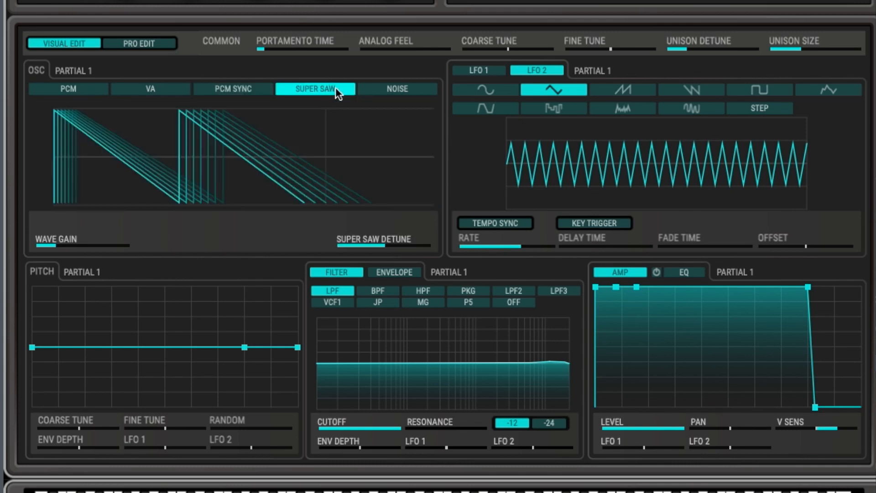
{"action": "left_click", "coordinate": [397, 88]}
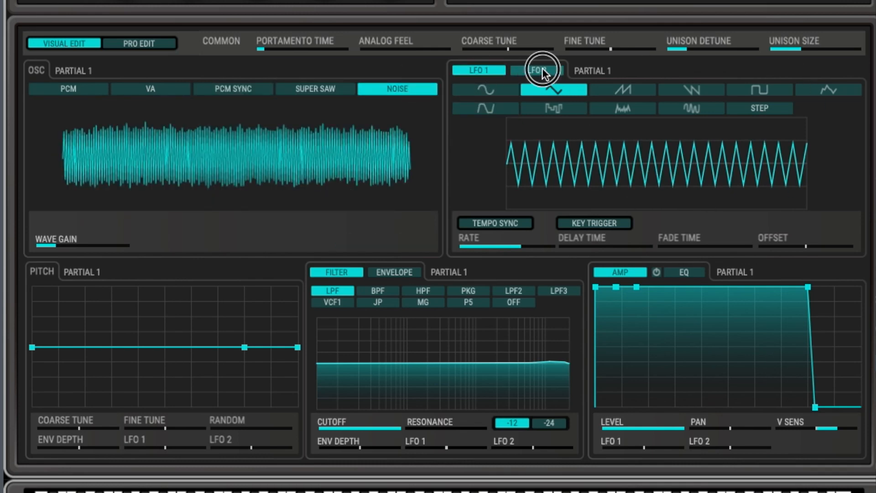
{"action": "left_click", "coordinate": [537, 71]}
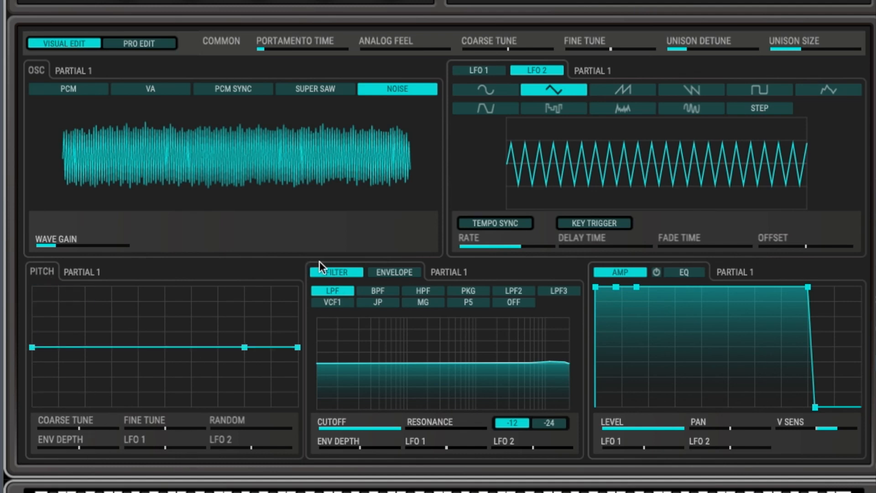
{"action": "mouse_move", "coordinate": [611, 284]}
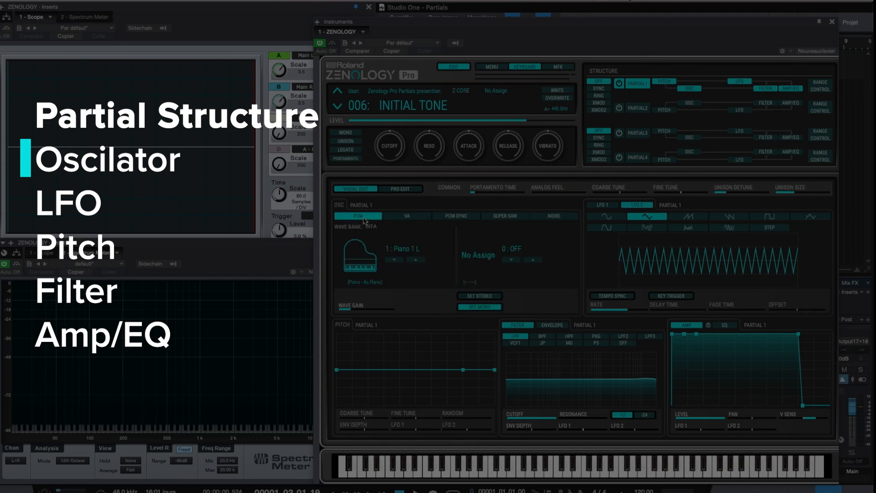
Step: Audition Vint.EP mp A, Piano 2 C, C Piano p and Piano 2 A from the wave browser
{"action": "left_click", "coordinate": [360, 255]}
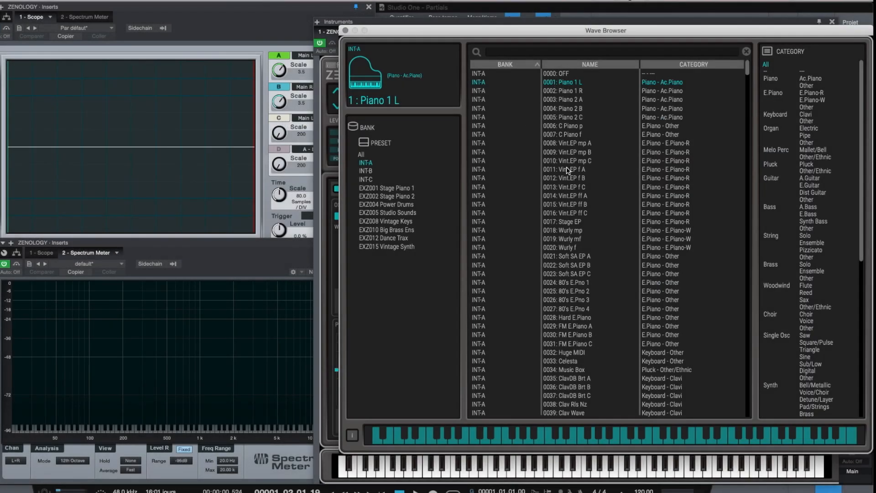
{"action": "left_click", "coordinate": [563, 143]}
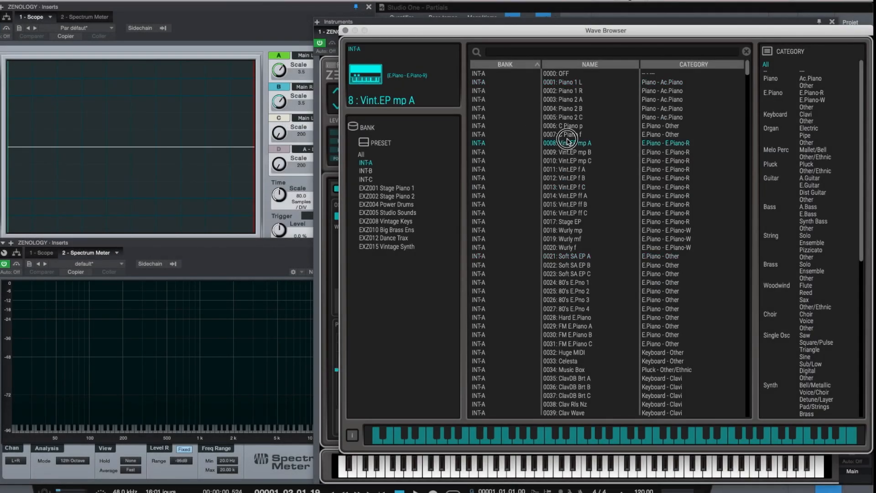
{"action": "left_click", "coordinate": [563, 118]}
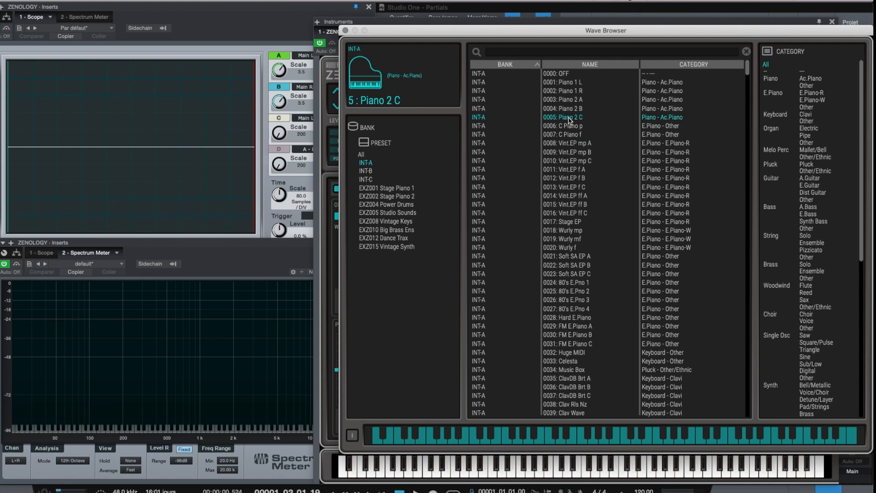
{"action": "left_click", "coordinate": [567, 126]}
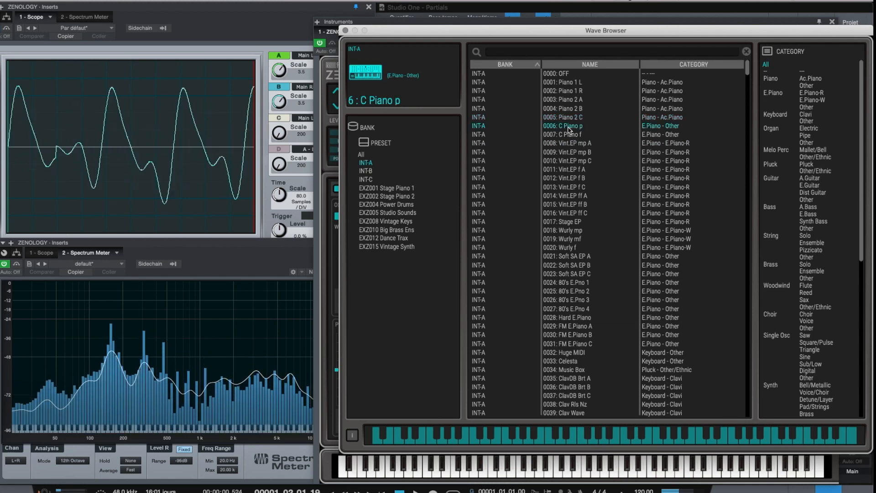
{"action": "left_click", "coordinate": [564, 98]}
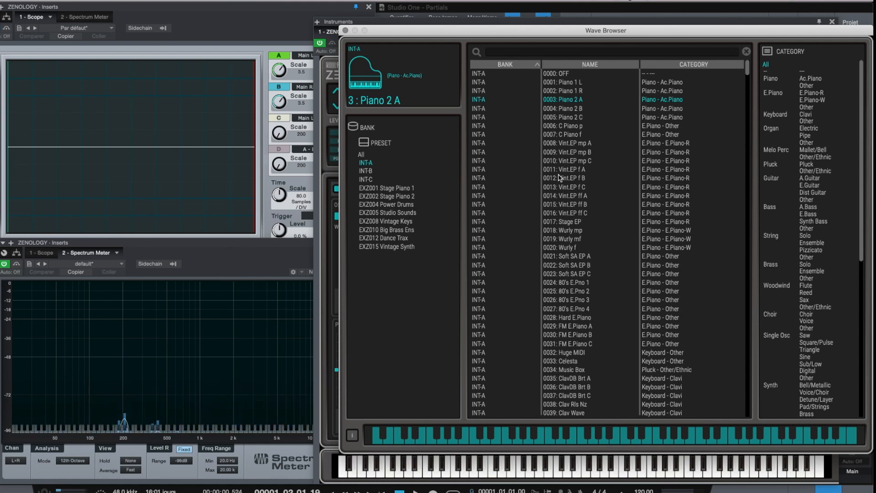
Step: Settle on the Piano 1 L wave for the PCM oscillator
{"action": "scroll", "scroll_direction": "down", "scroll_amount": 3}
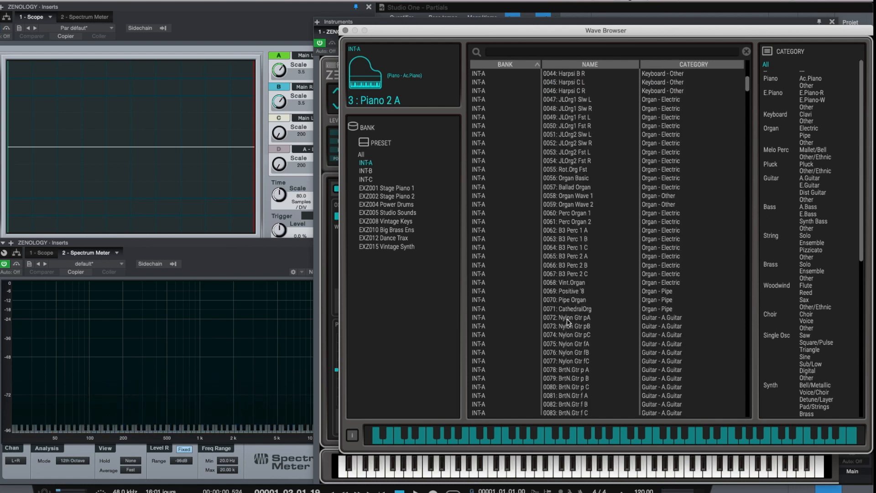
{"action": "mouse_move", "coordinate": [573, 347]}
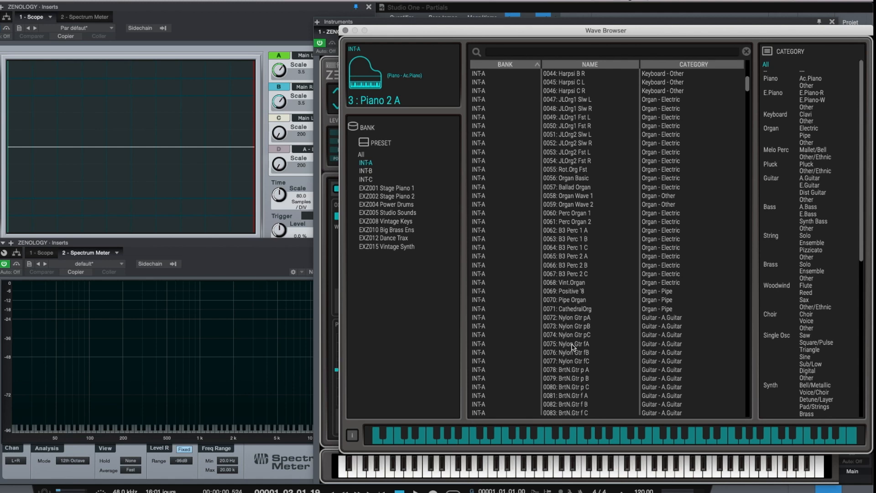
{"action": "mouse_move", "coordinate": [582, 248]}
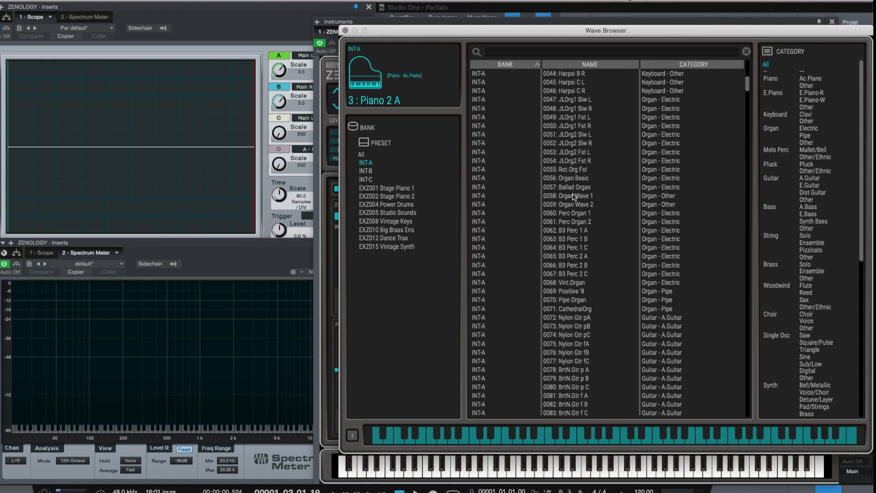
{"action": "scroll", "scroll_direction": "up", "scroll_amount": 3}
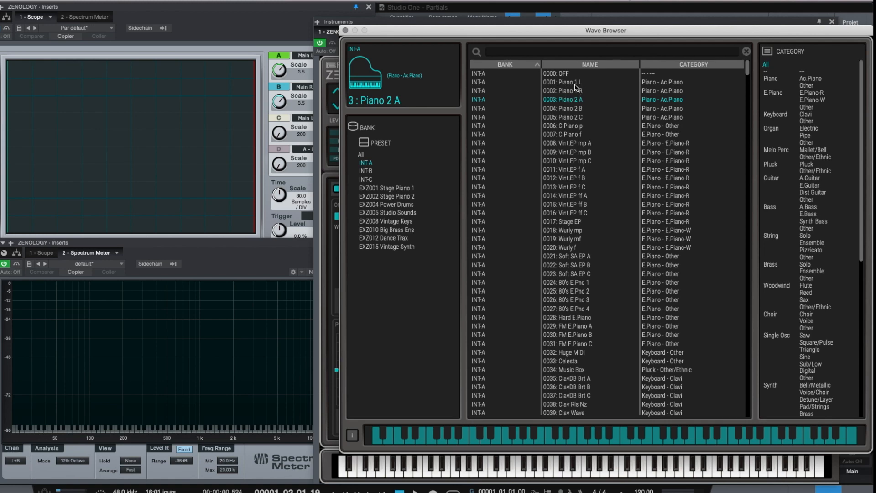
{"action": "left_click", "coordinate": [563, 82]}
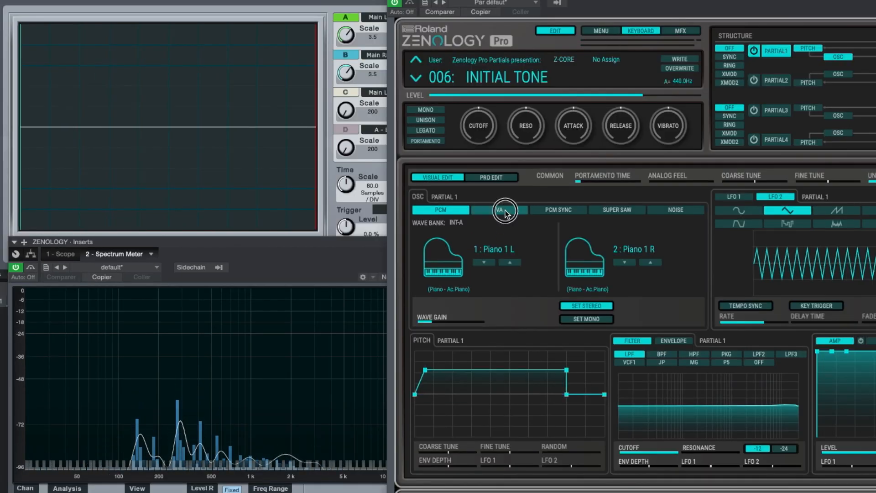
Step: Set the oscillator to VA and step through triangle and sine, ending on the ramp wave
{"action": "left_click", "coordinate": [499, 210]}
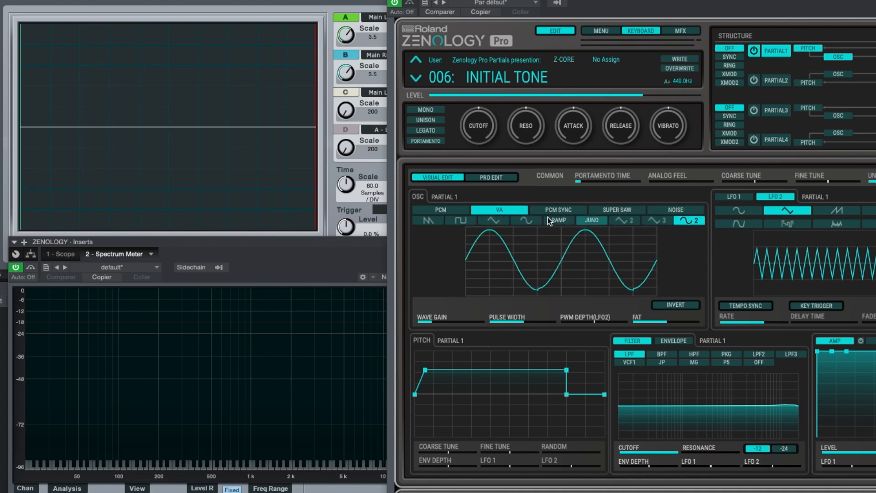
{"action": "left_click", "coordinate": [492, 220]}
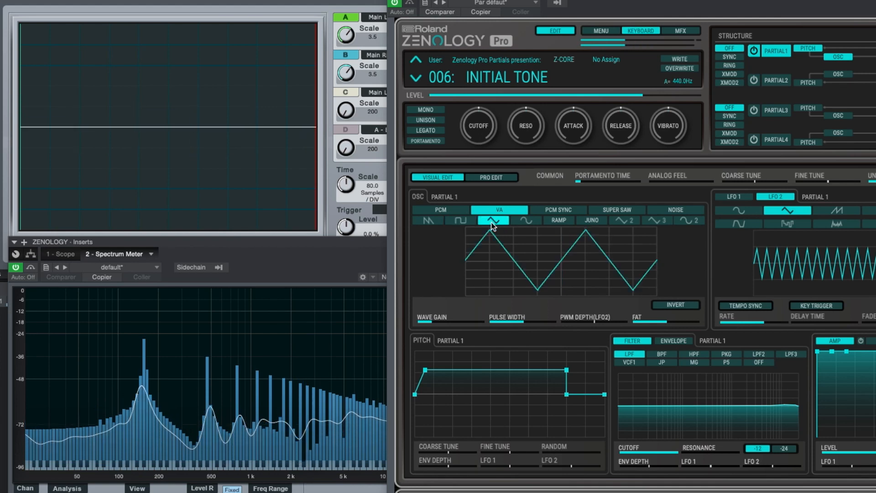
{"action": "left_click", "coordinate": [526, 220]}
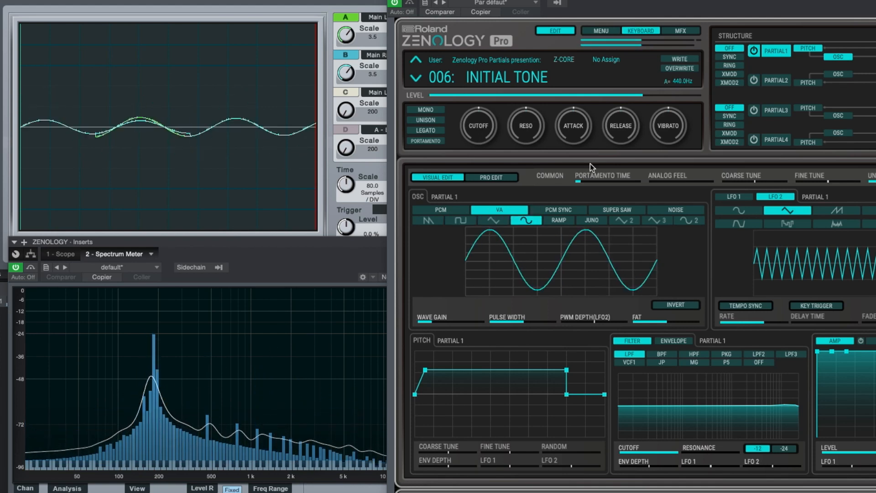
{"action": "left_click", "coordinate": [558, 220]}
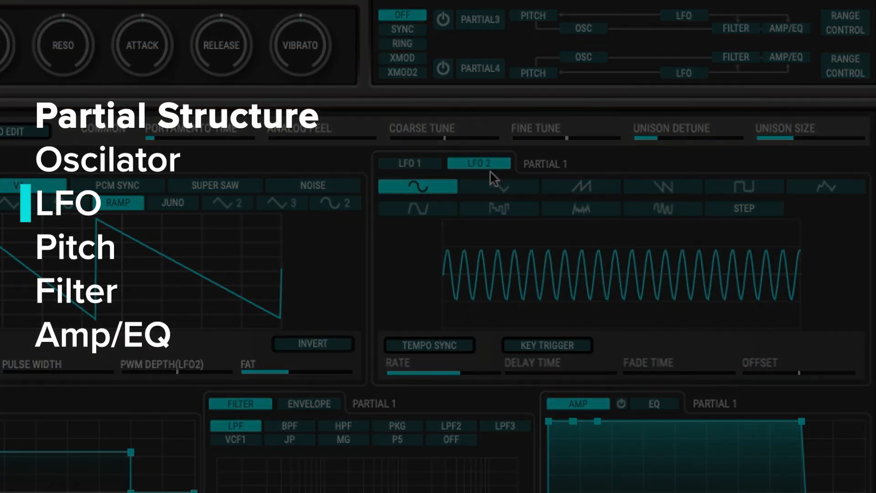
Step: Audition saw-down, rounded square and random shapes for LFO 2, ending on Step
{"action": "left_click", "coordinate": [662, 186]}
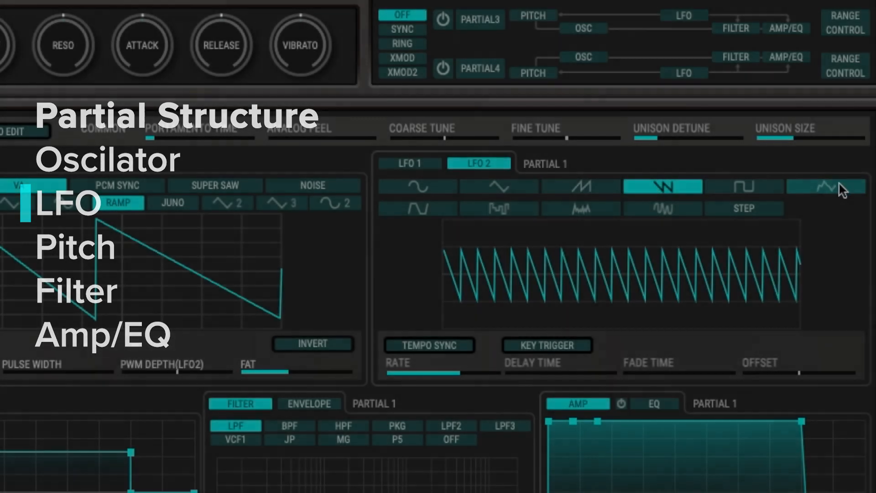
{"action": "left_click", "coordinate": [496, 208]}
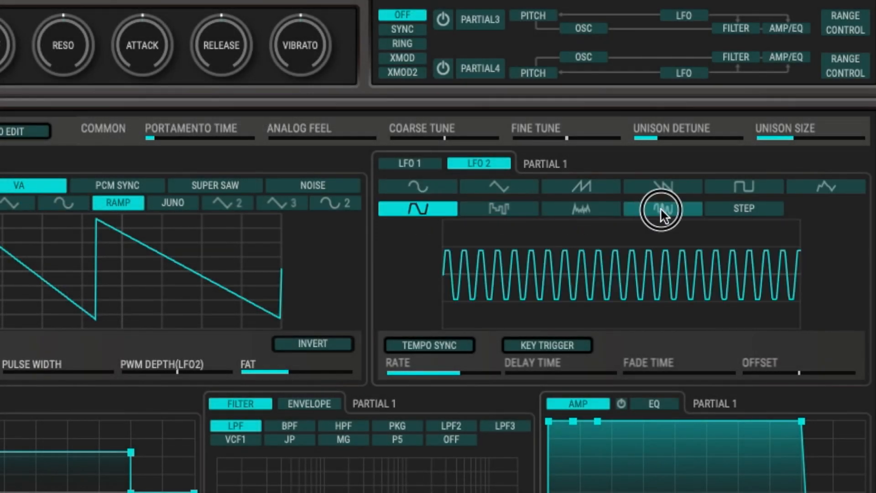
{"action": "left_click", "coordinate": [662, 208]}
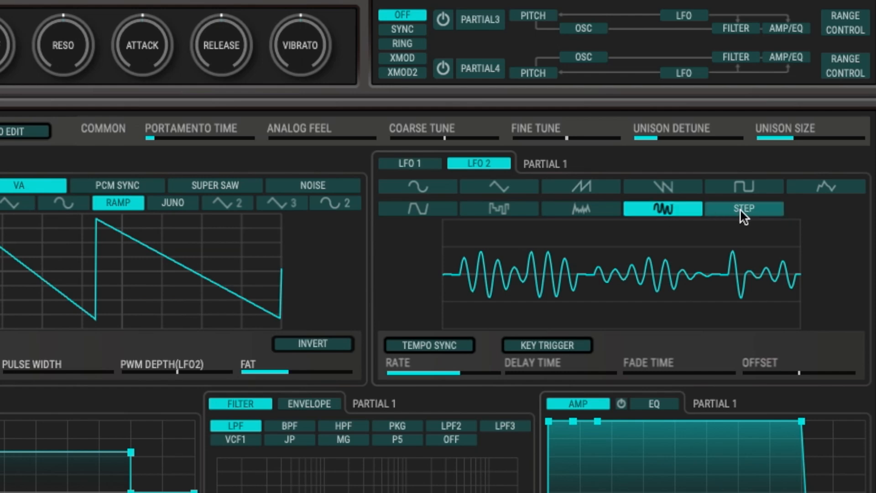
{"action": "left_click", "coordinate": [742, 208]}
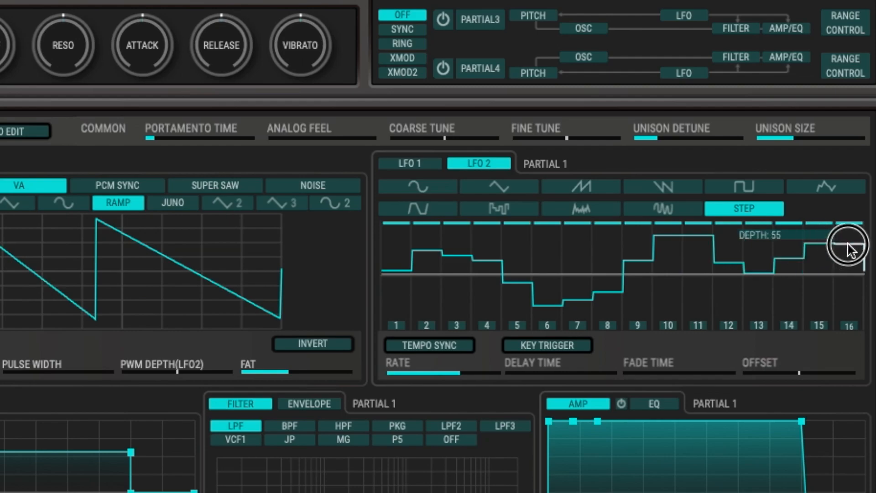
{"action": "scroll", "scroll_direction": "down", "scroll_amount": 3}
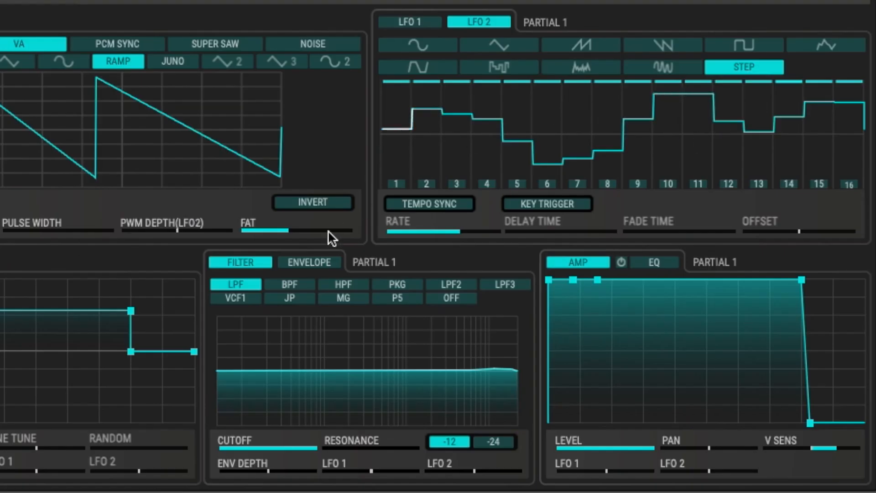
{"action": "mouse_move", "coordinate": [501, 374]}
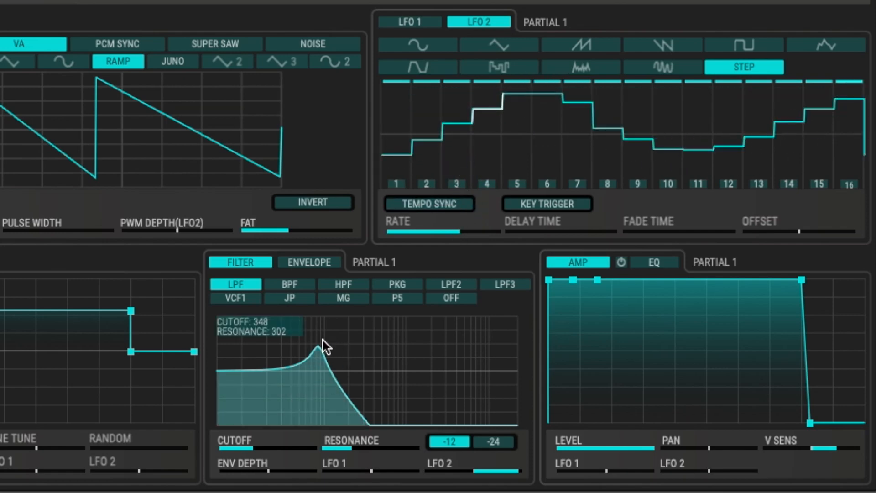
{"action": "mouse_move", "coordinate": [505, 241]}
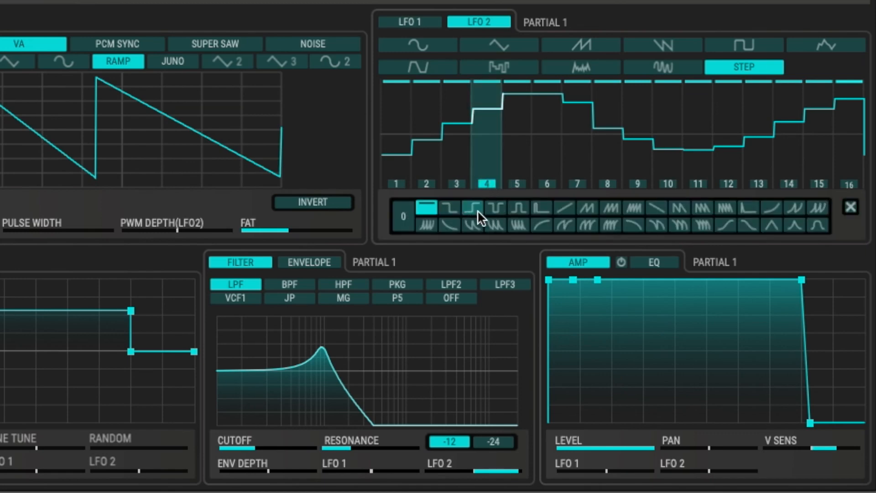
Step: Give steps 4, 12 and 16 repeating, burst and rising sawtooth shapes
{"action": "left_click", "coordinate": [586, 223]}
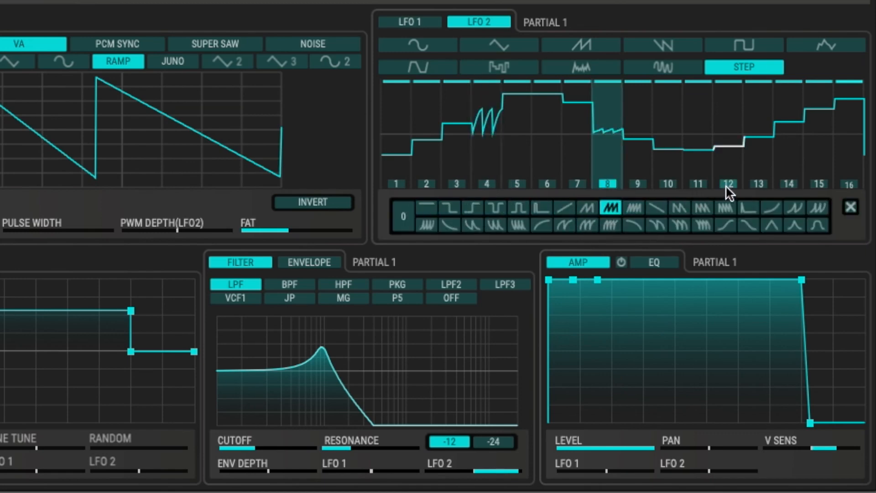
{"action": "left_click", "coordinate": [729, 183]}
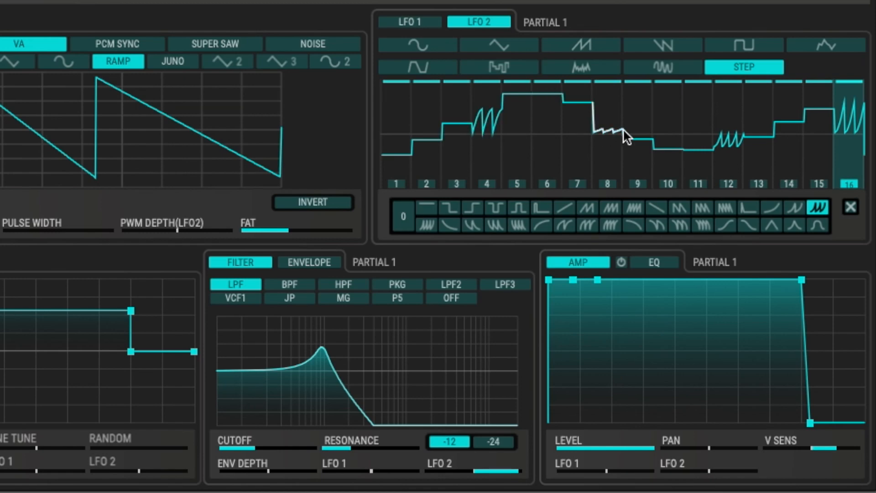
{"action": "left_click", "coordinate": [667, 131]}
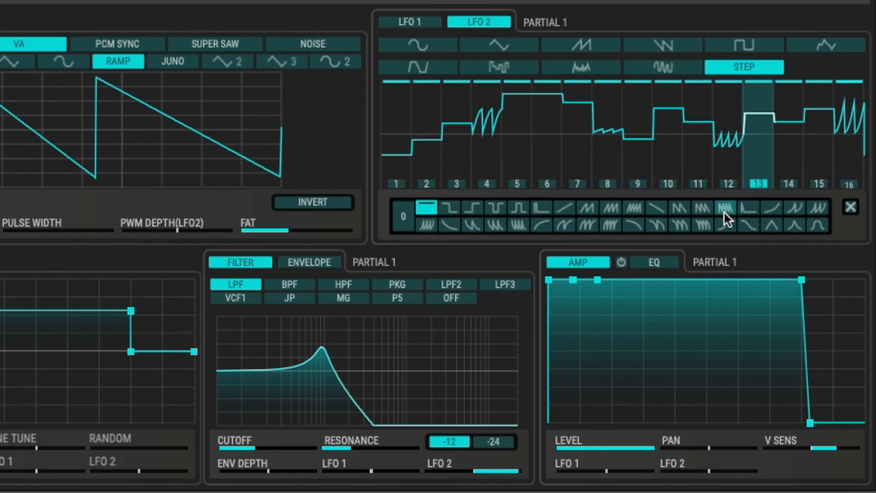
Step: Reshape steps 13 and 10, giving step 13 a zigzag curve
{"action": "left_click", "coordinate": [679, 207]}
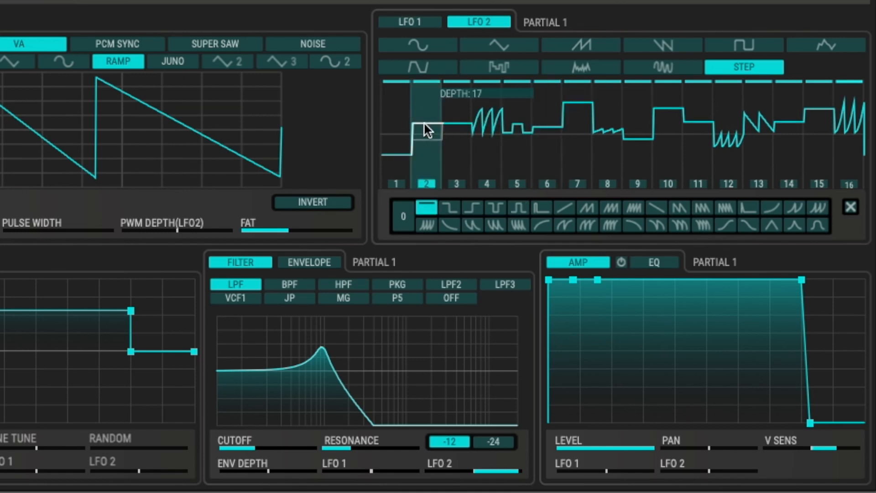
{"action": "left_click", "coordinate": [494, 208]}
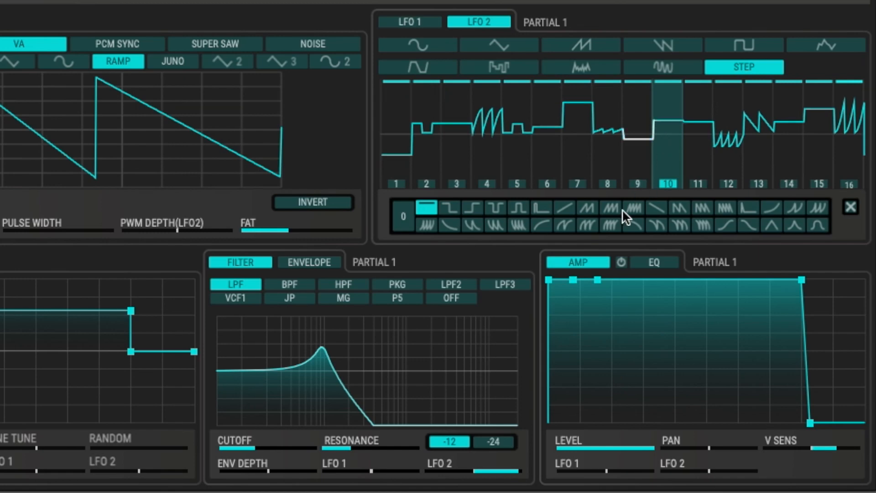
{"action": "left_click", "coordinate": [563, 224]}
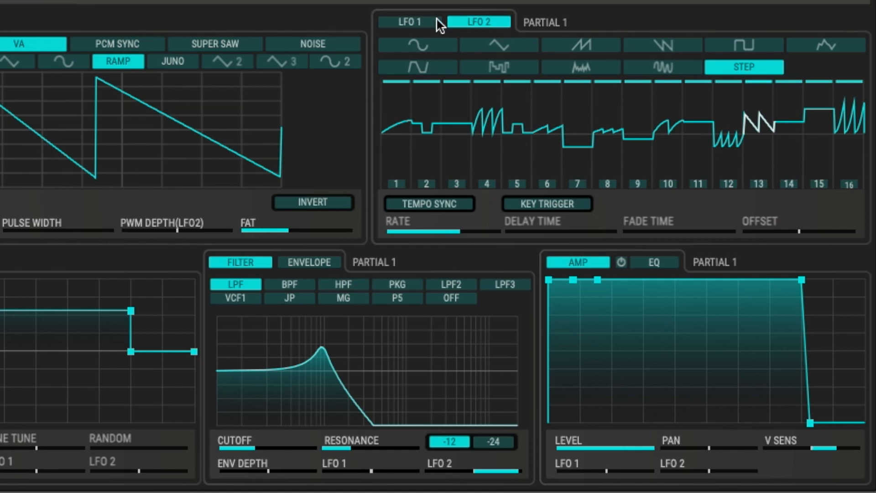
Step: Edit LFO 1, try tempo sync and key retrigger, then leave key retrigger off
{"action": "left_click", "coordinate": [410, 22]}
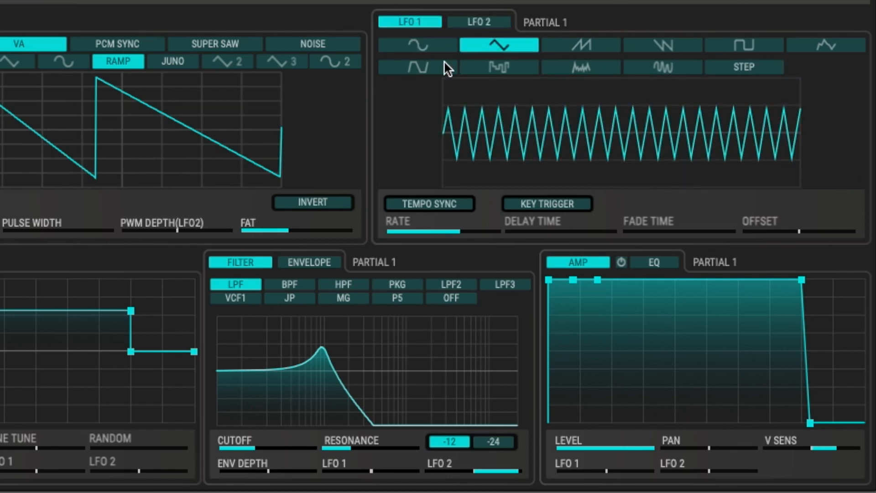
{"action": "mouse_move", "coordinate": [468, 63]}
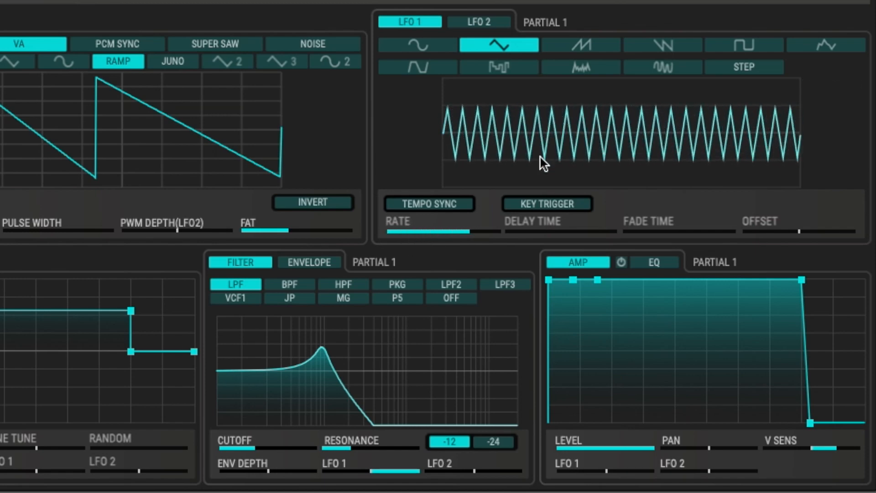
{"action": "left_click", "coordinate": [428, 203]}
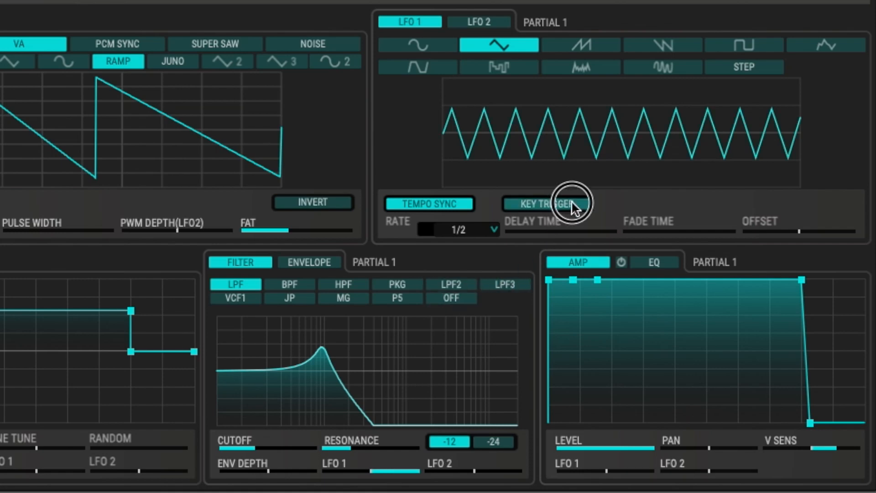
{"action": "left_click", "coordinate": [546, 203]}
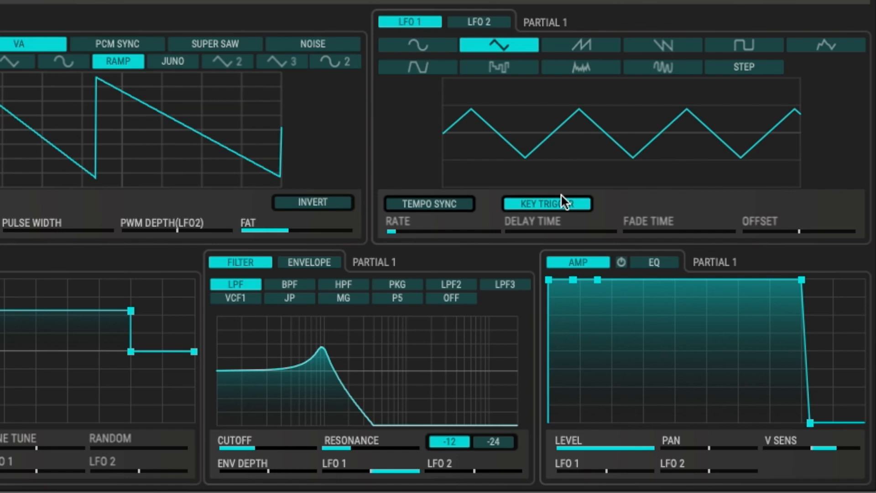
{"action": "mouse_move", "coordinate": [500, 153]}
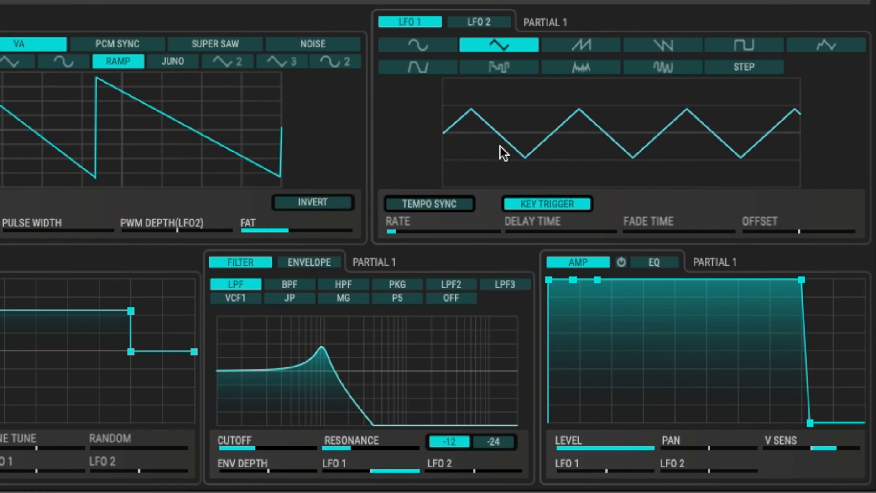
{"action": "mouse_move", "coordinate": [501, 150]}
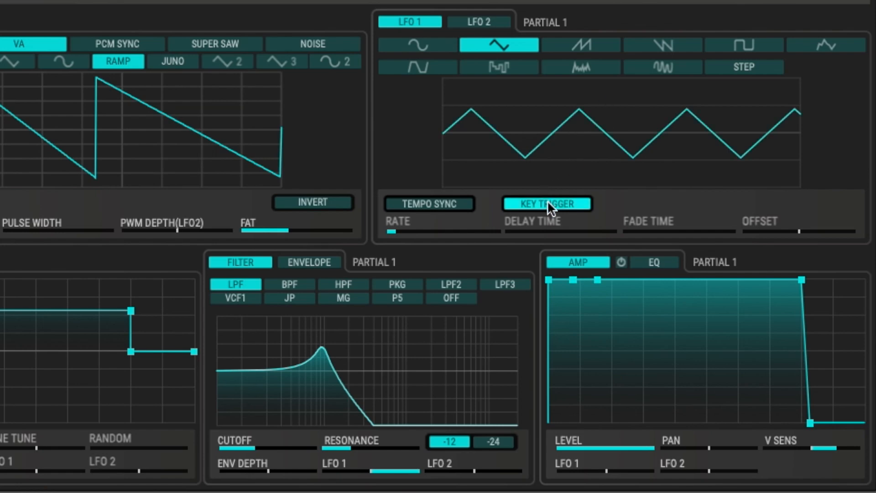
{"action": "left_click", "coordinate": [546, 202]}
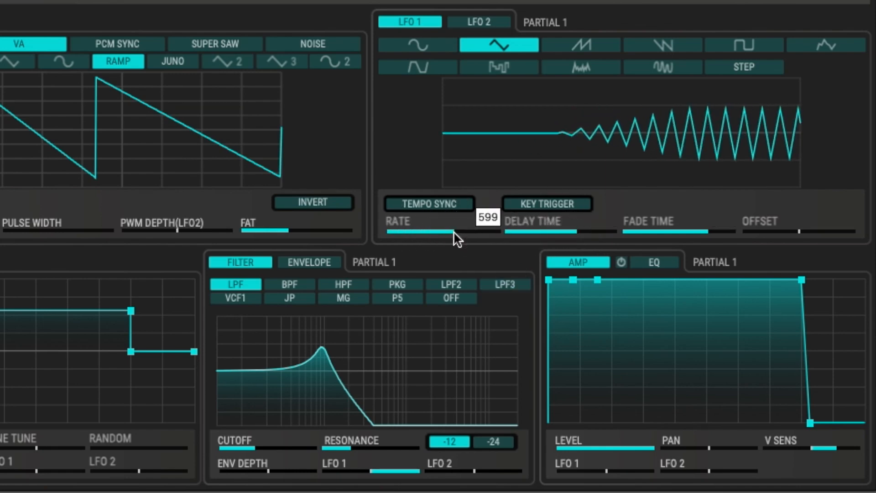
{"action": "mouse_move", "coordinate": [579, 235]}
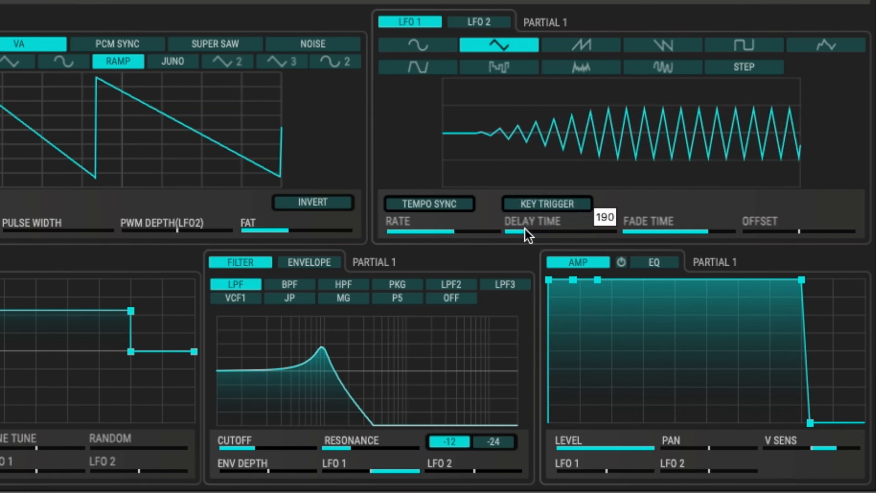
{"action": "mouse_move", "coordinate": [714, 238]}
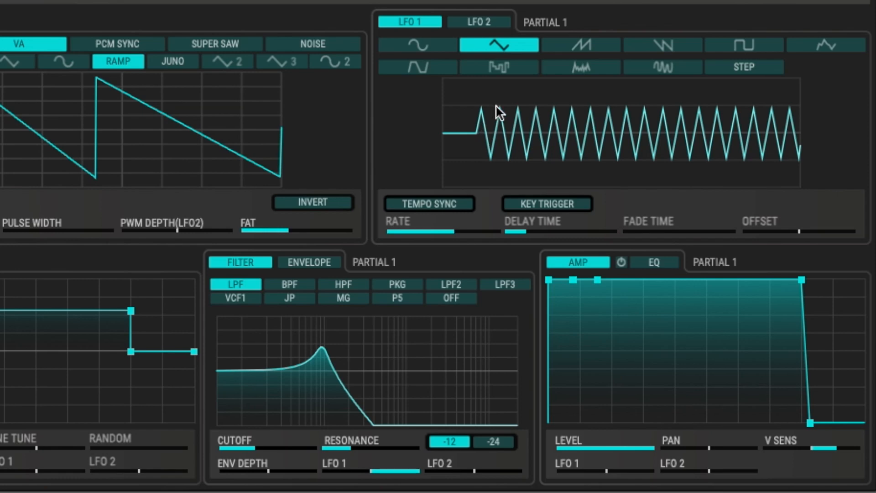
{"action": "mouse_move", "coordinate": [638, 239]}
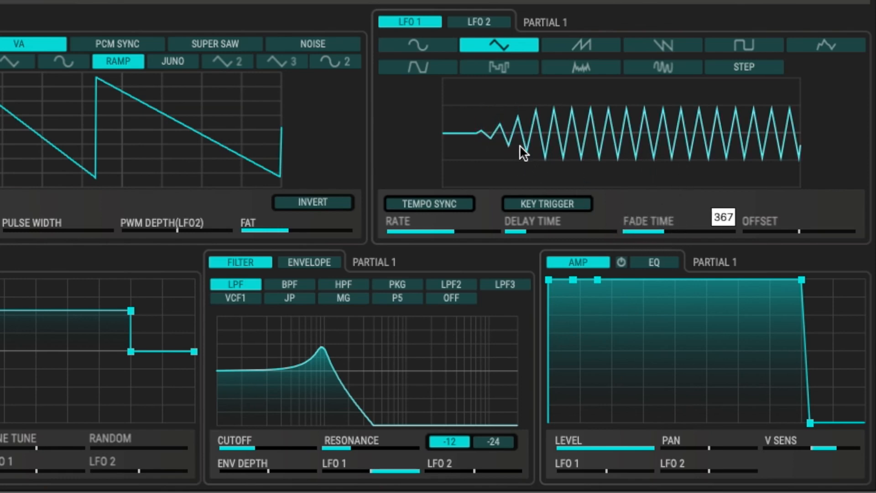
{"action": "mouse_move", "coordinate": [535, 168]}
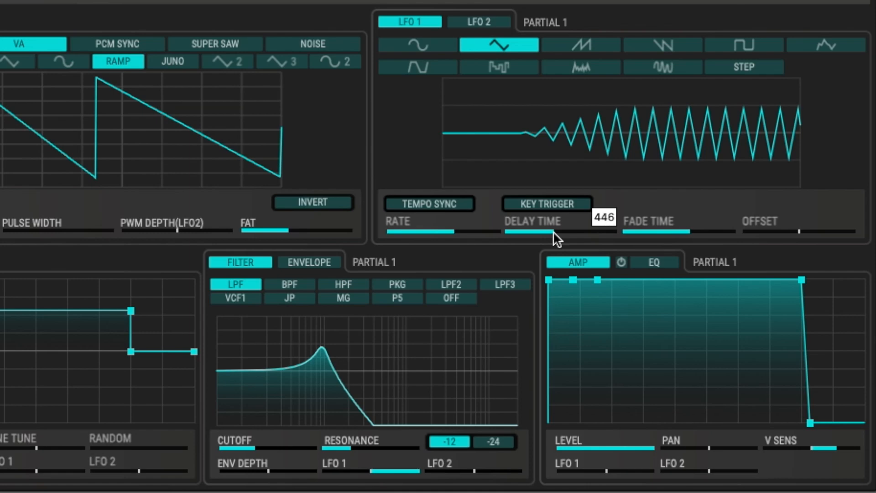
{"action": "mouse_move", "coordinate": [684, 238]}
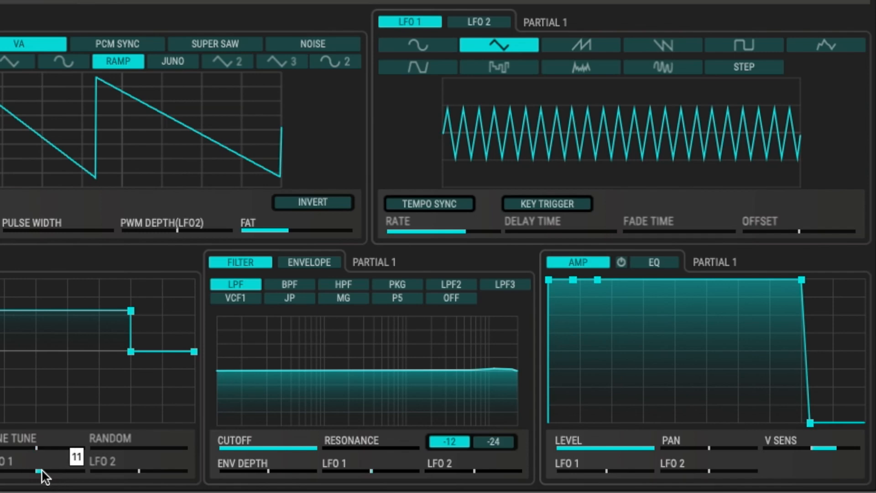
{"action": "mouse_move", "coordinate": [529, 238]}
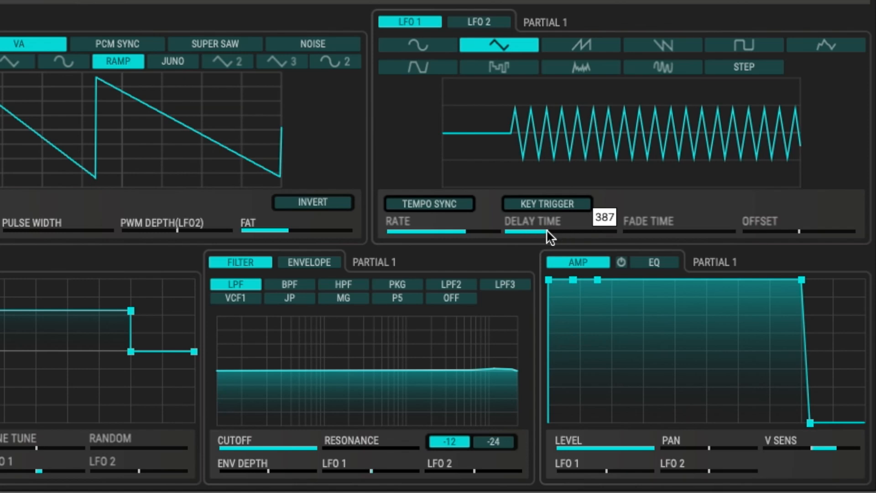
{"action": "mouse_move", "coordinate": [549, 231]}
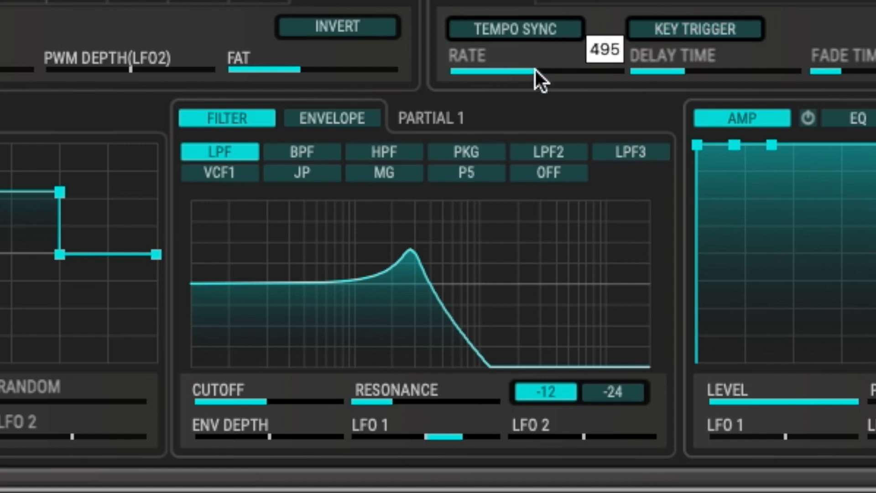
Step: Try band-pass at -24 slope, then high-pass and peaking filter types
{"action": "left_click", "coordinate": [301, 151]}
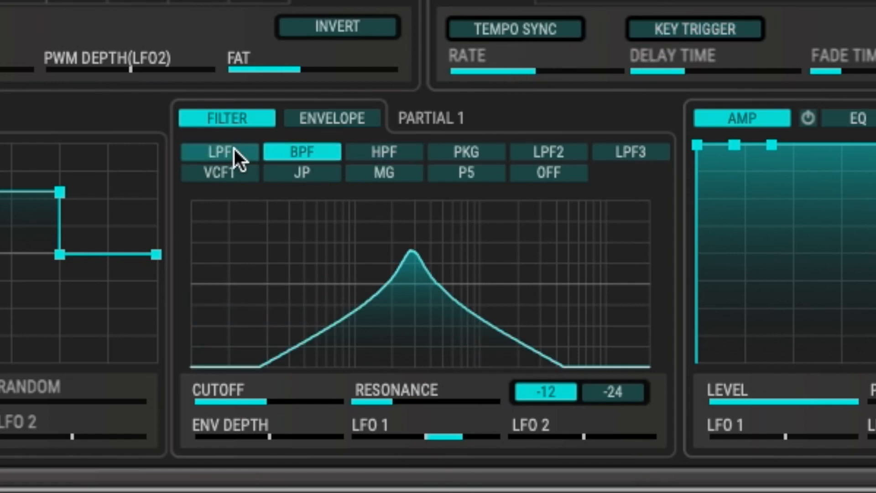
{"action": "left_click", "coordinate": [610, 392]}
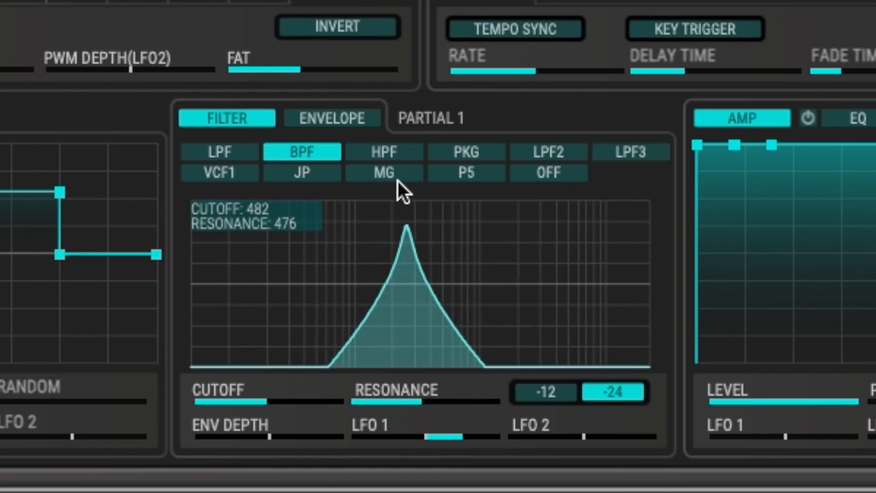
{"action": "left_click", "coordinate": [383, 151]}
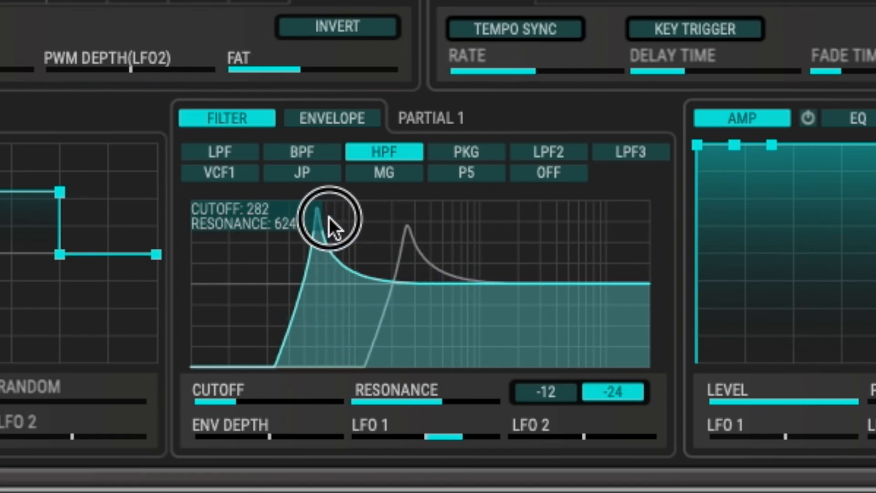
{"action": "left_click", "coordinate": [466, 151]}
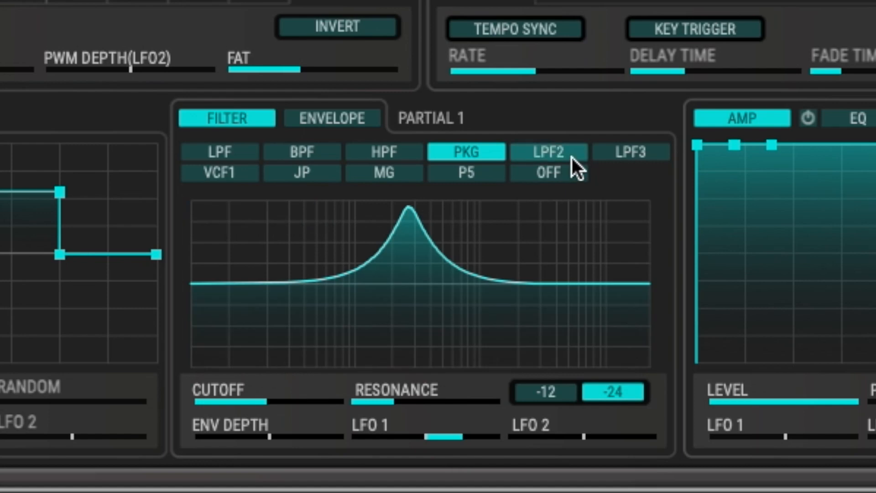
Step: Continue through LPF2 and LPF3 low-pass types, then switch to VCF1
{"action": "left_click", "coordinate": [548, 152]}
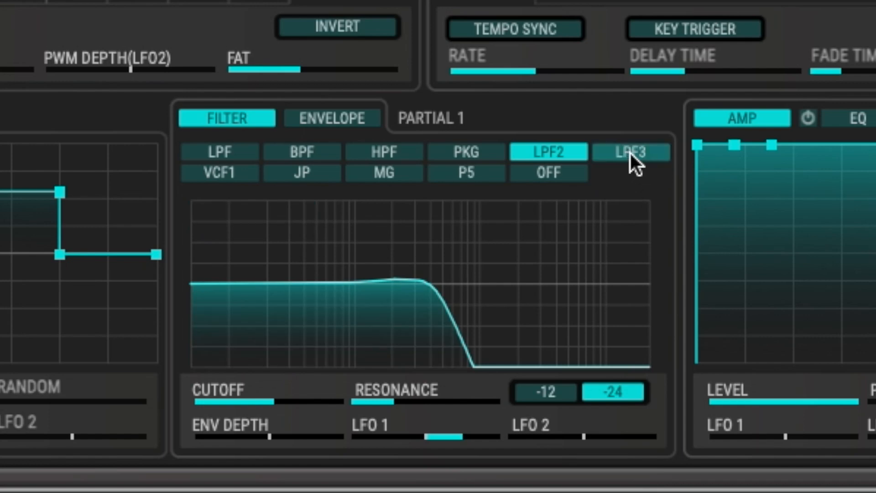
{"action": "left_click", "coordinate": [629, 151]}
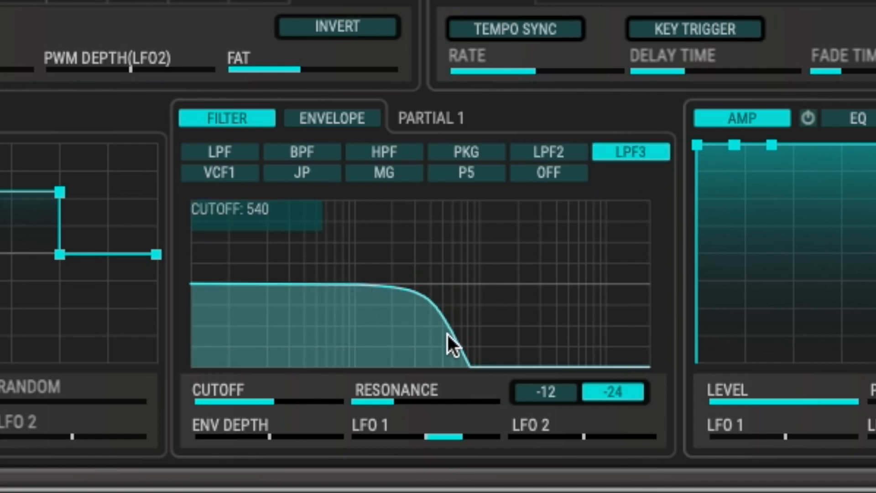
{"action": "left_click", "coordinate": [219, 173]}
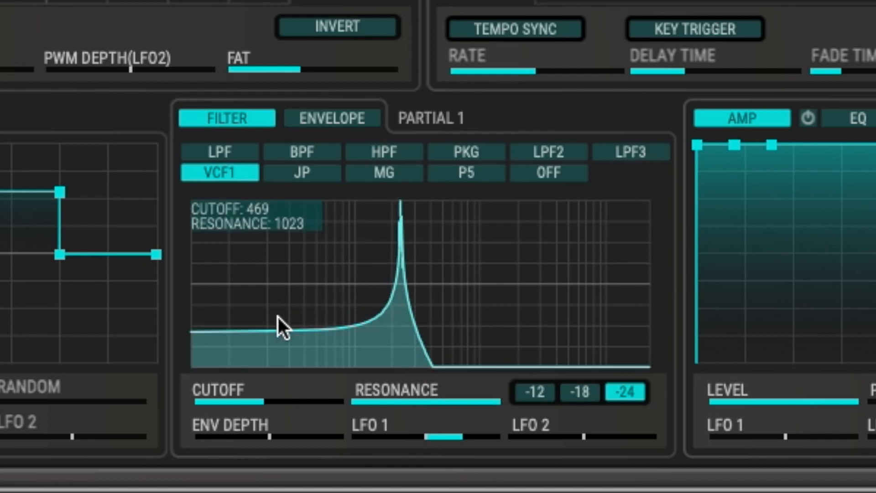
{"action": "mouse_move", "coordinate": [416, 218]}
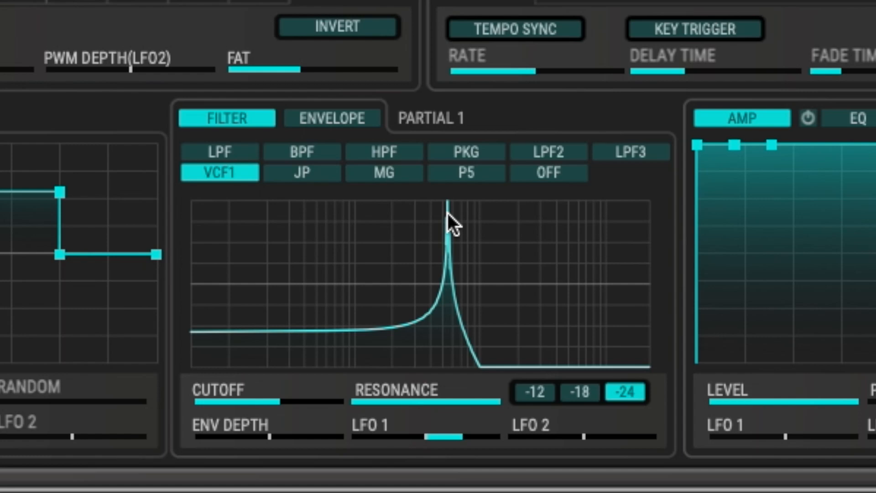
Step: Ease VCF1's sharp resonance peak and try the JP filter type
{"action": "left_click", "coordinate": [302, 172]}
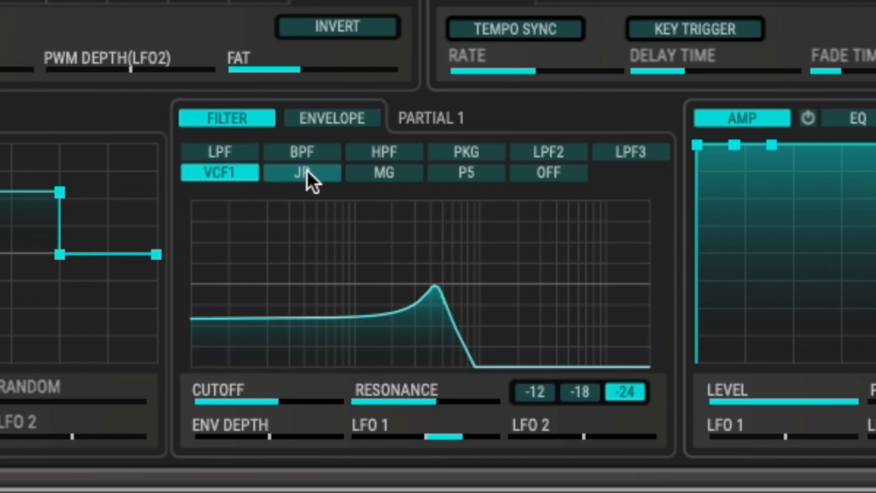
{"action": "left_click", "coordinate": [331, 118]}
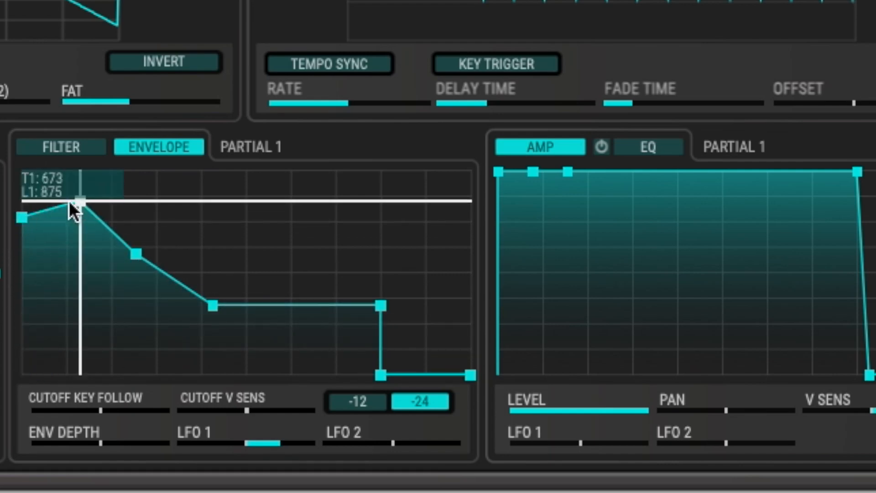
Step: Drag the filter envelope's attack point to start a double-peak contour
{"action": "left_click_drag", "start_coordinate": [81, 201], "coordinate": [111, 198]}
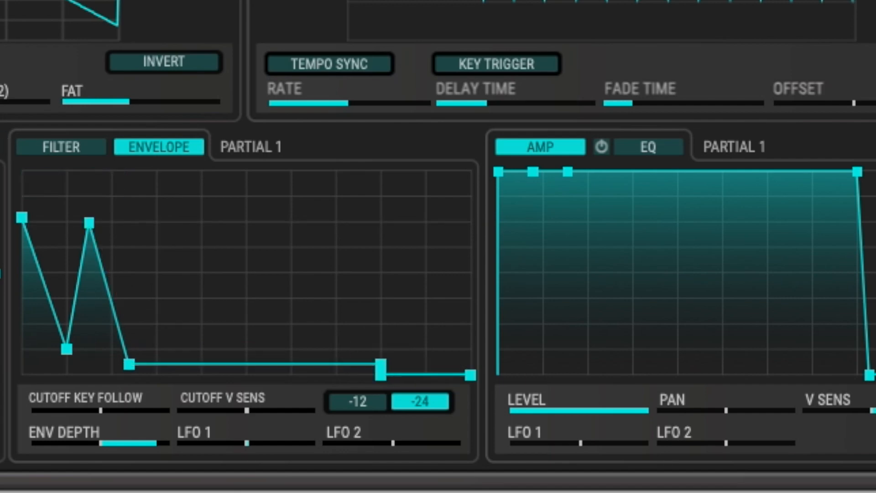
Step: Adjust the filter cutoff and resonance in the filter response view
{"action": "left_click", "coordinate": [60, 146]}
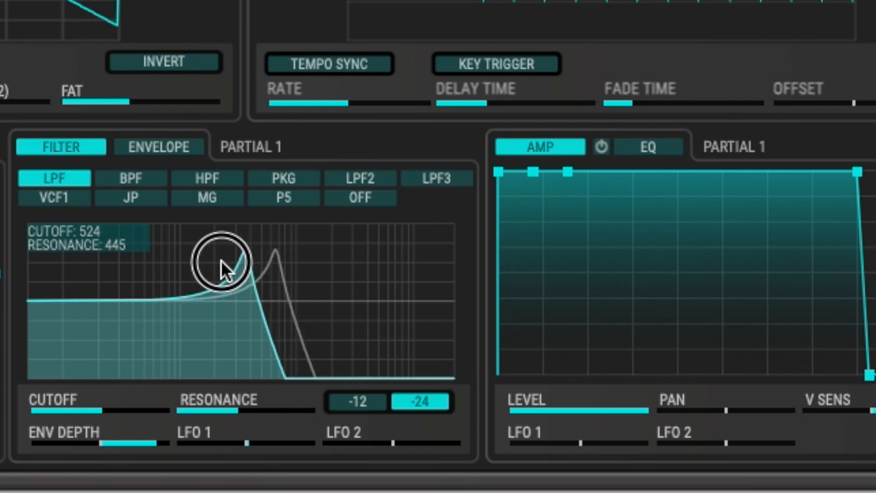
{"action": "left_click", "coordinate": [159, 146]}
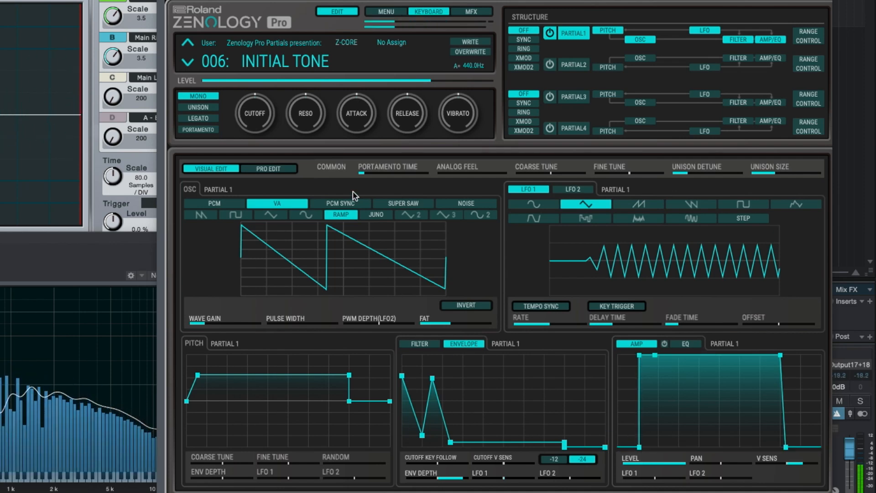
Step: Switch on partial 2 and compare all four partials' filter settings side by side
{"action": "left_click", "coordinate": [573, 64]}
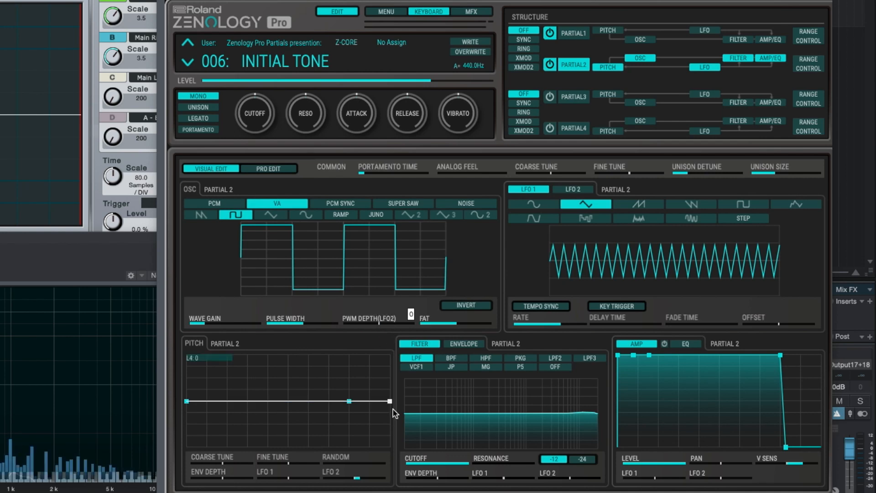
{"action": "left_click", "coordinate": [355, 475]}
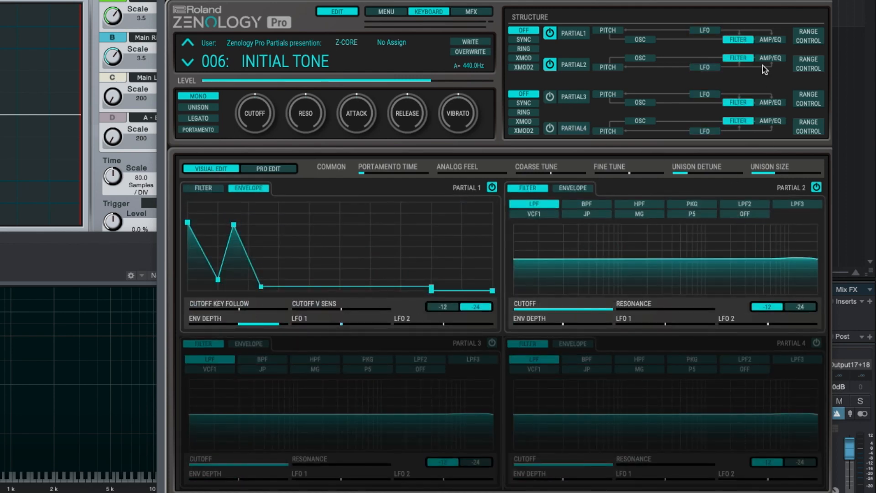
Step: Show the amp envelopes of all four partials together via AMP/EQ
{"action": "left_click", "coordinate": [770, 40]}
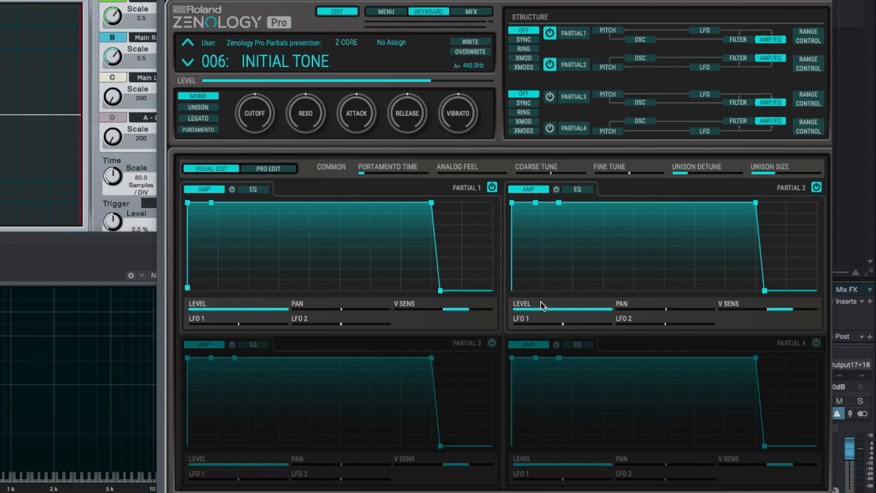
Step: Return to single-partial editing and open the Help PDF manual from MENU
{"action": "left_click", "coordinate": [268, 167]}
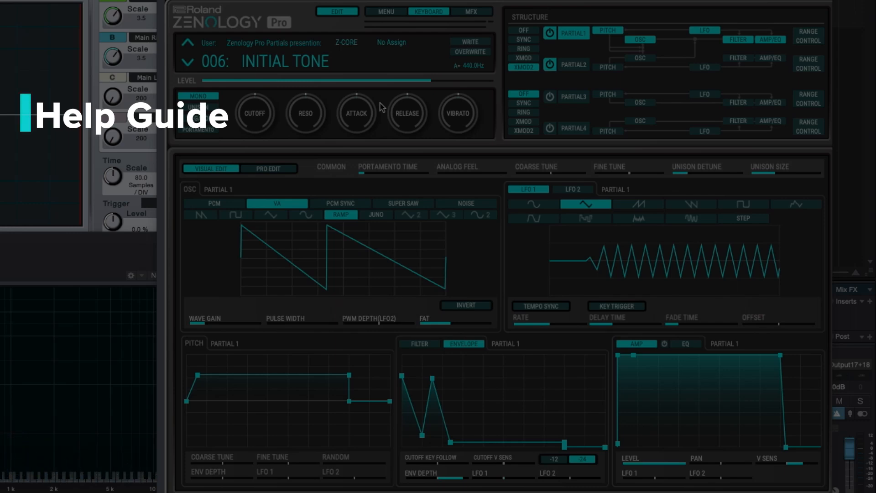
{"action": "mouse_move", "coordinate": [204, 260]}
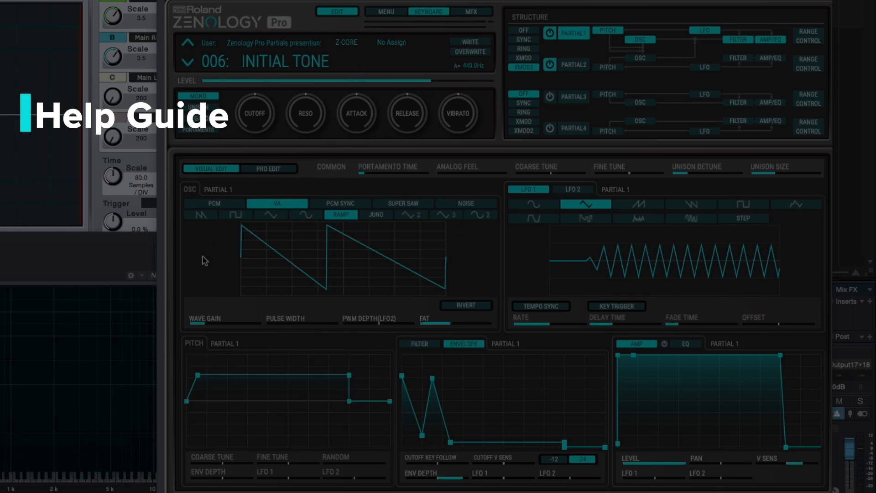
{"action": "mouse_move", "coordinate": [642, 52]}
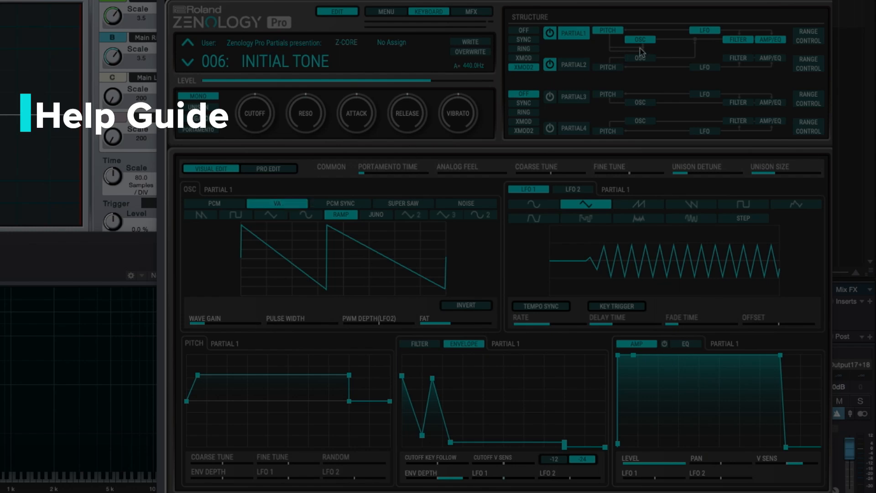
{"action": "left_click", "coordinate": [384, 11]}
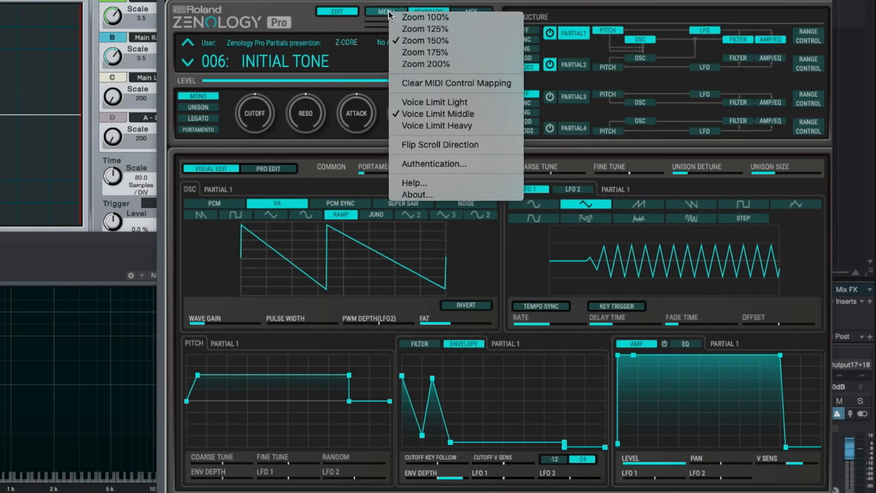
{"action": "mouse_move", "coordinate": [414, 183]}
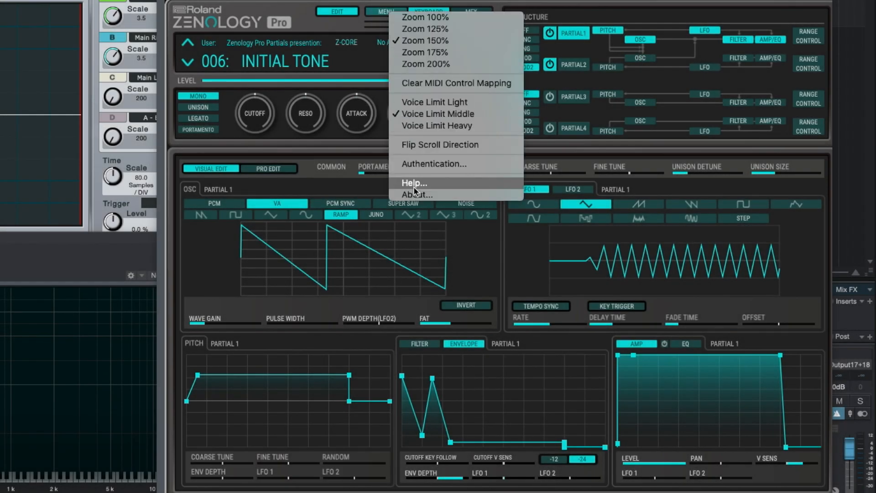
{"action": "left_click", "coordinate": [414, 182]}
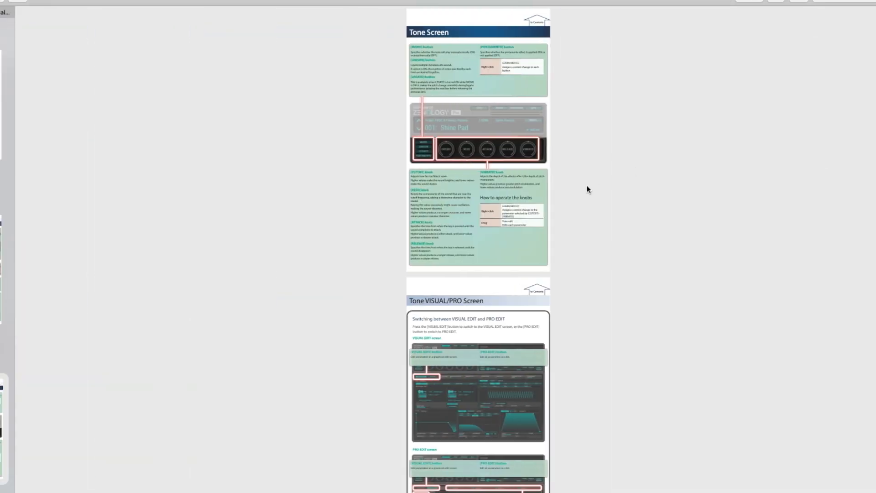
Step: Scroll the manual to the OFF, SYNC, RING, XMOD and XMOD2 structure buttons section
{"action": "scroll", "scroll_direction": "down", "scroll_amount": 3}
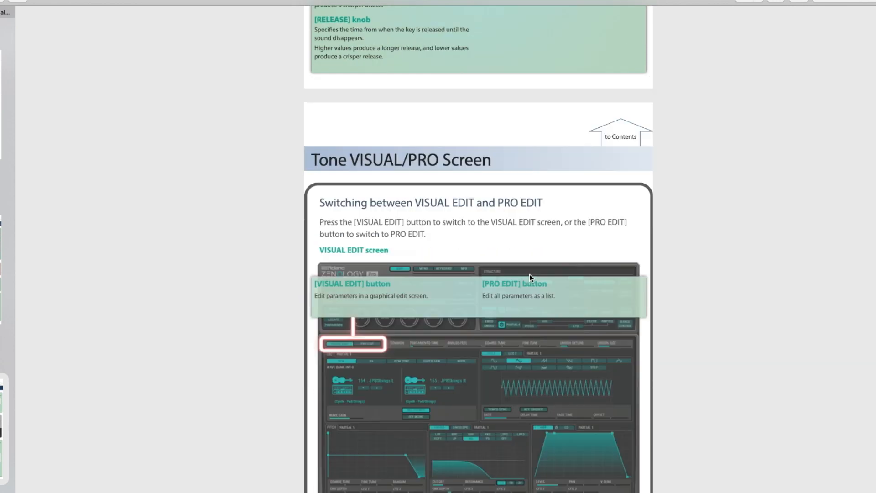
{"action": "scroll", "scroll_direction": "down", "scroll_amount": 3}
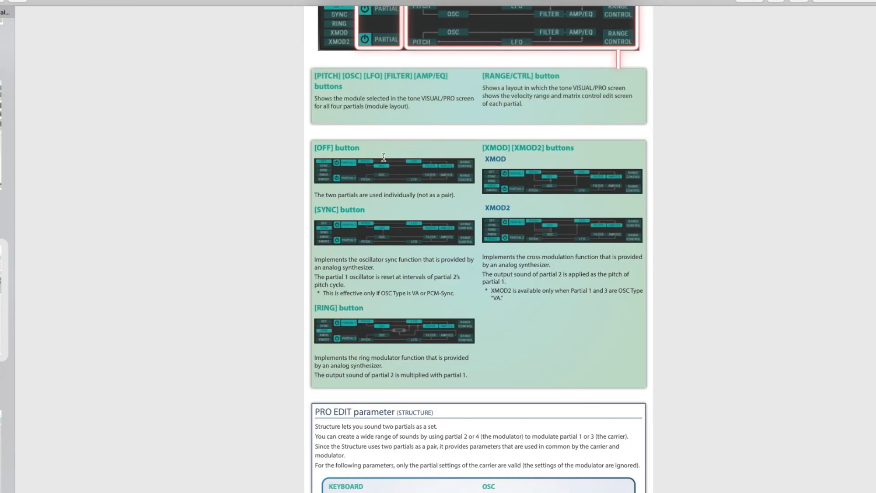
{"action": "mouse_move", "coordinate": [368, 235]}
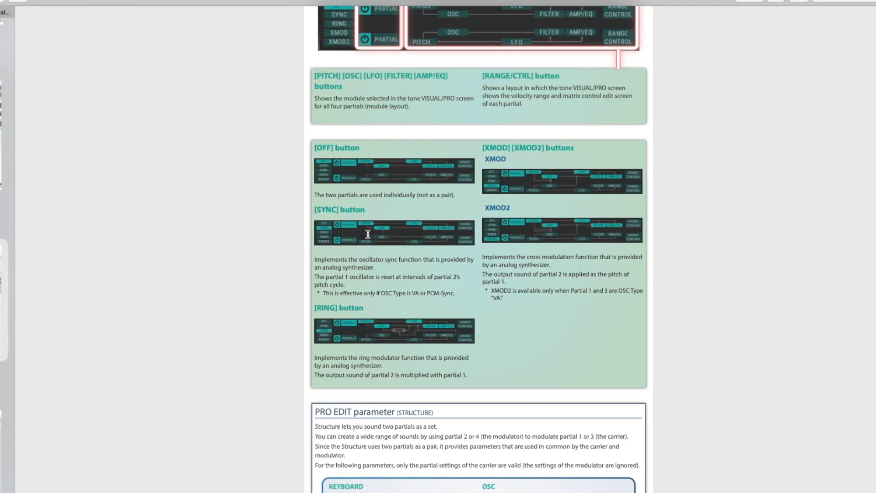
{"action": "mouse_move", "coordinate": [513, 210]}
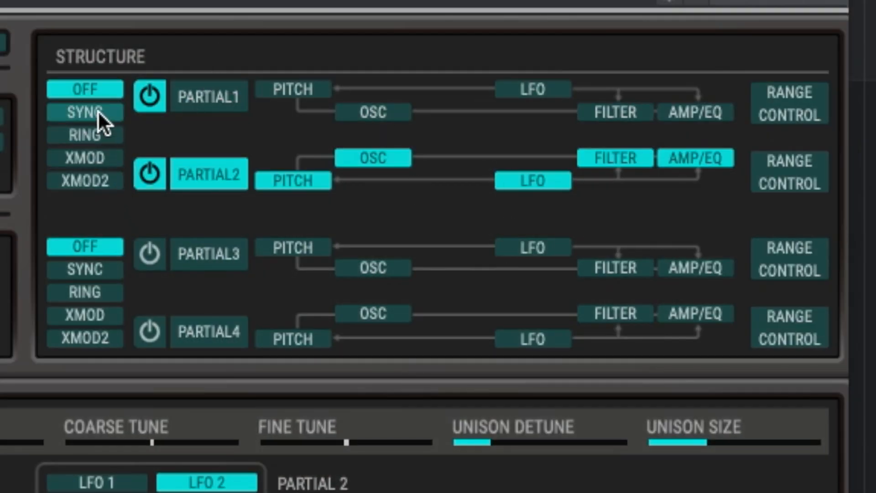
Step: Step through pairing modes and set partials 1 and 2 to XMOD2 cross-modulation
{"action": "left_click", "coordinate": [84, 158]}
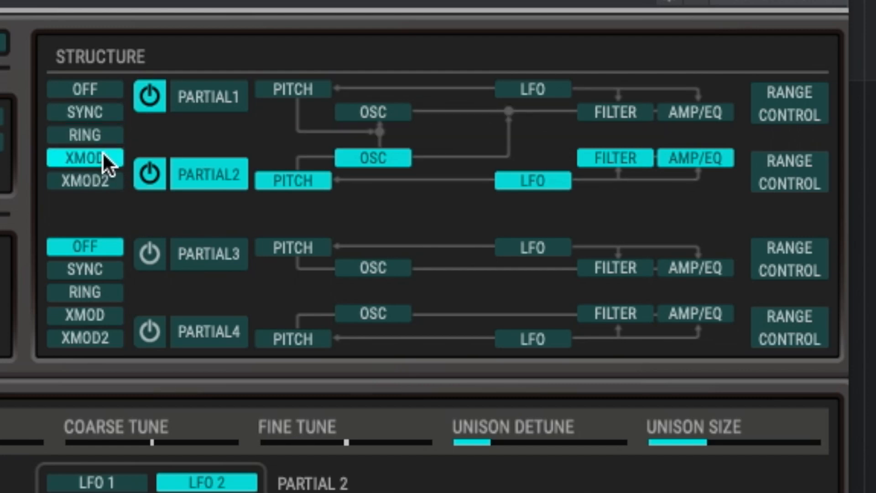
{"action": "left_click", "coordinate": [85, 181]}
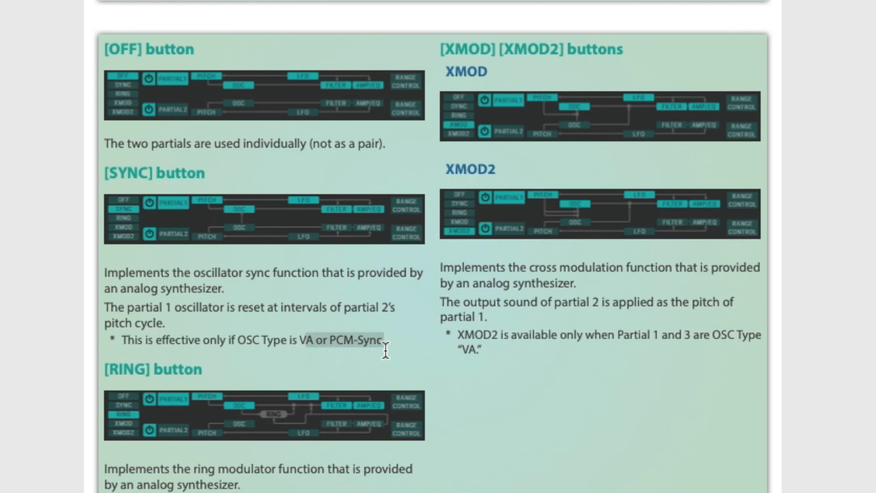
{"action": "mouse_move", "coordinate": [297, 335]}
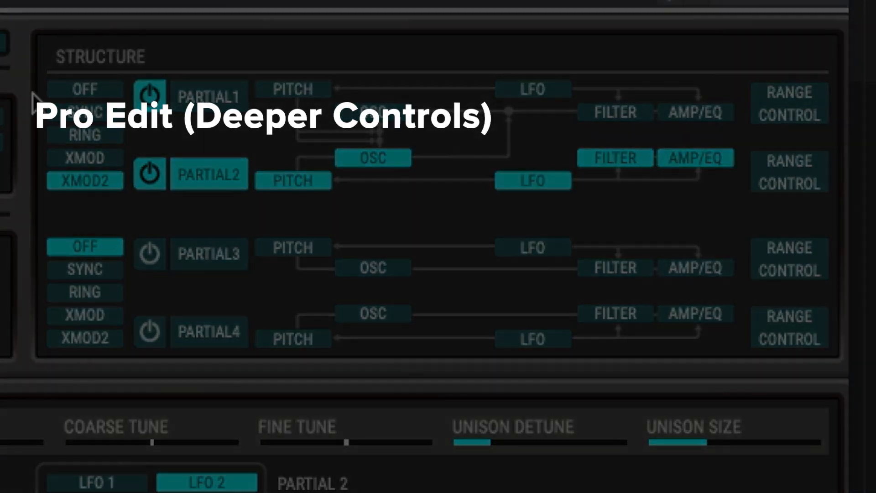
{"action": "mouse_move", "coordinate": [109, 178]}
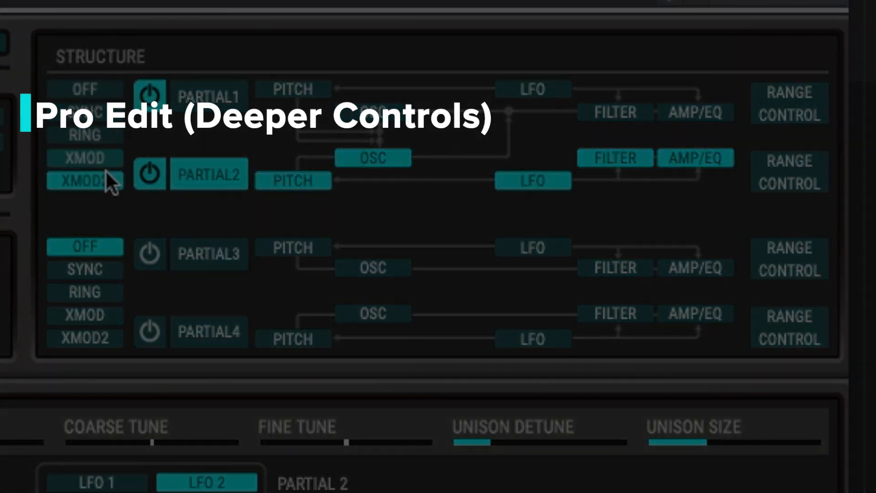
{"action": "mouse_move", "coordinate": [100, 117]}
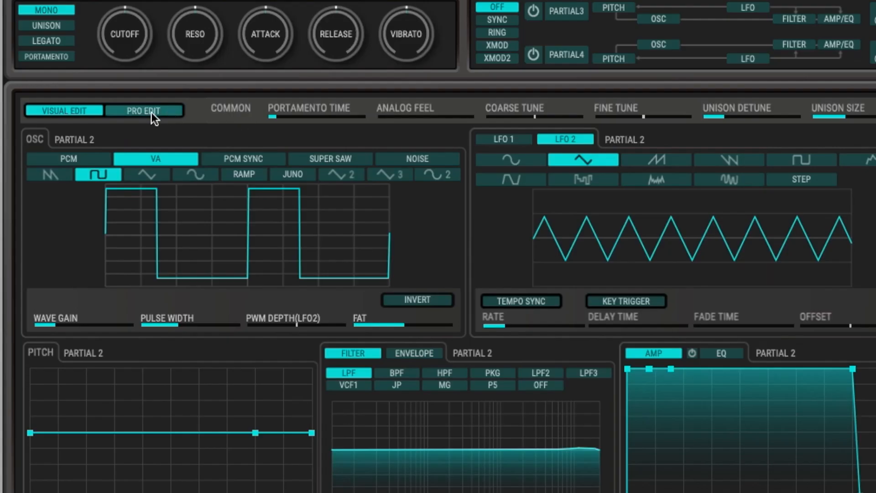
Step: Browse PRO EDIT's structure, common and utility parameter pages, confirming XMOD2 pairing
{"action": "left_click", "coordinate": [143, 111]}
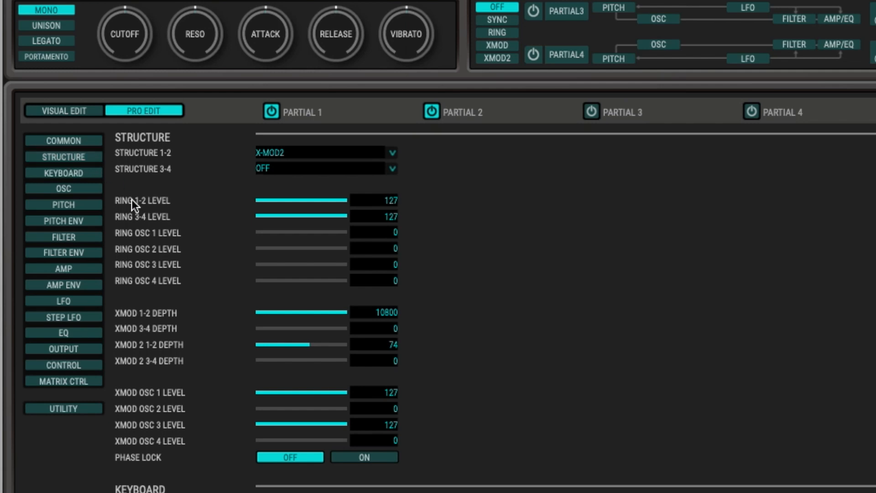
{"action": "mouse_move", "coordinate": [138, 210]}
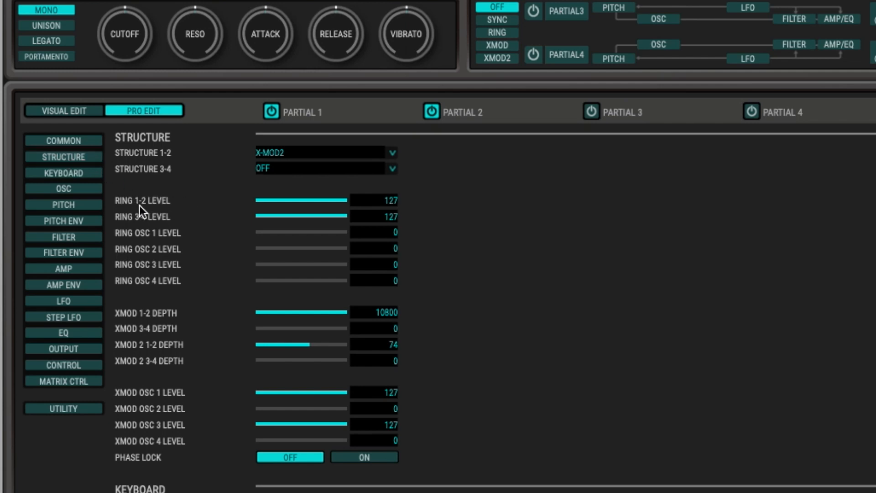
{"action": "mouse_move", "coordinate": [135, 319]}
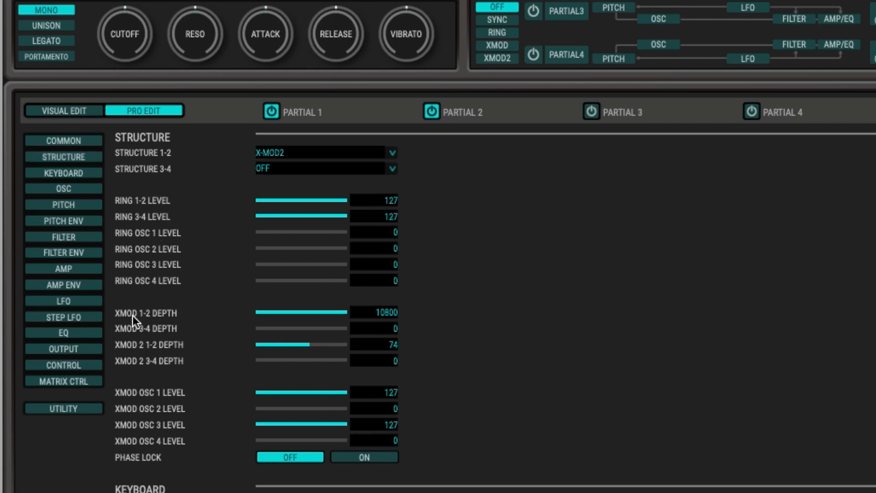
{"action": "left_click", "coordinate": [63, 140]}
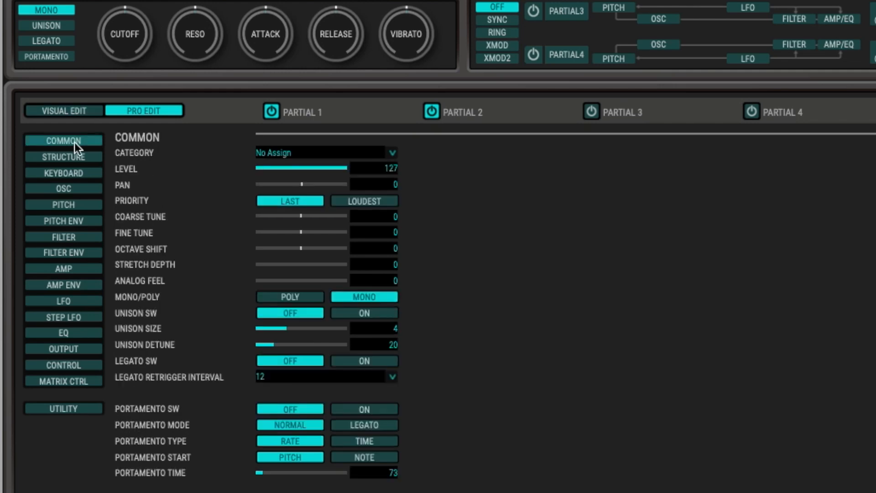
{"action": "left_click", "coordinate": [64, 110]}
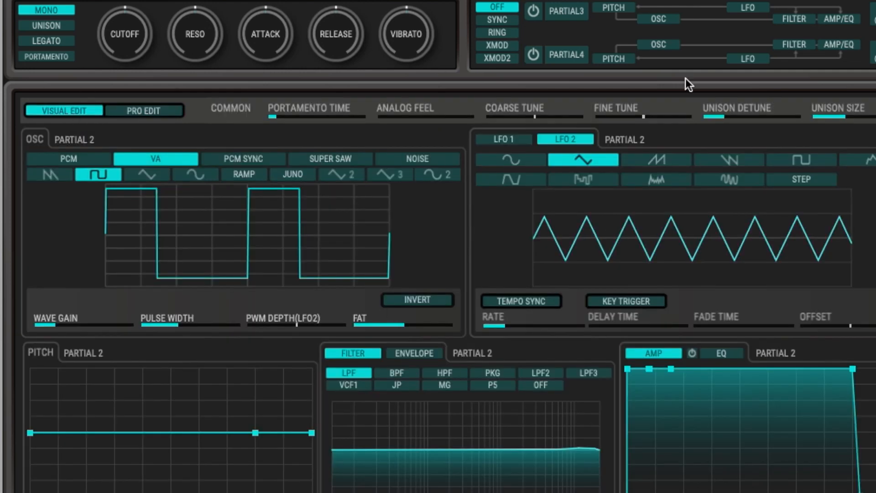
{"action": "left_click", "coordinate": [144, 111]}
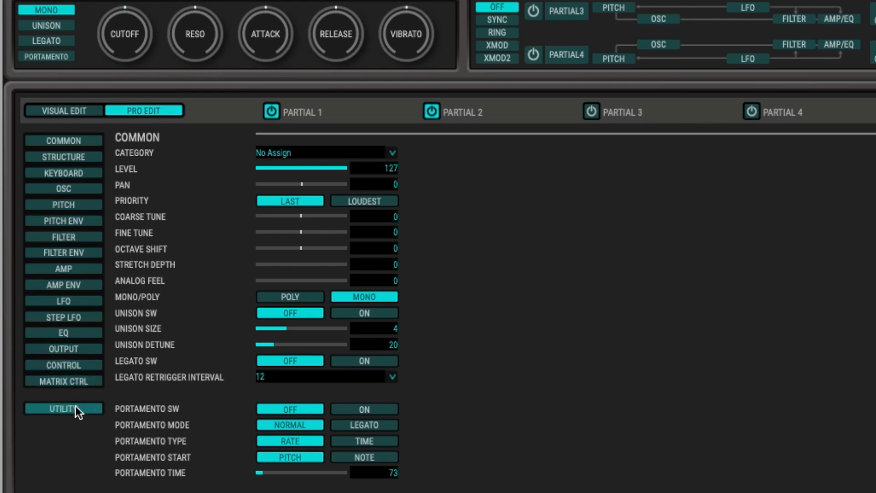
{"action": "left_click", "coordinate": [63, 157]}
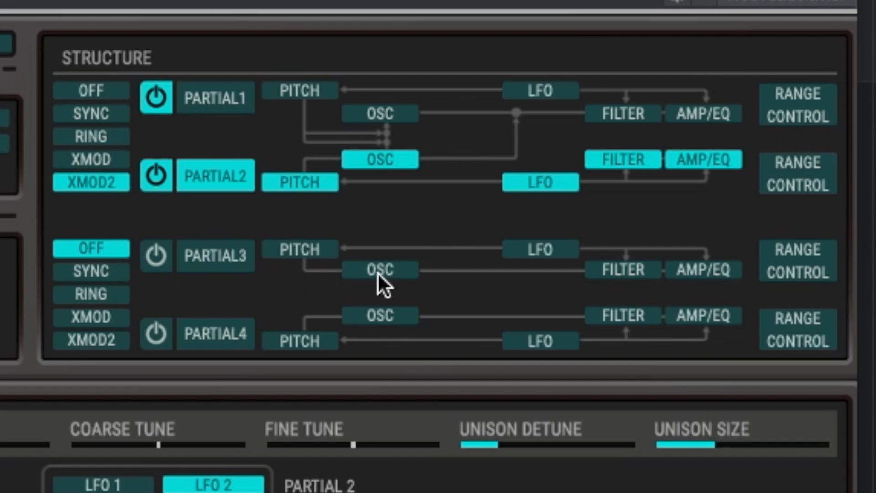
{"action": "mouse_move", "coordinate": [229, 70]}
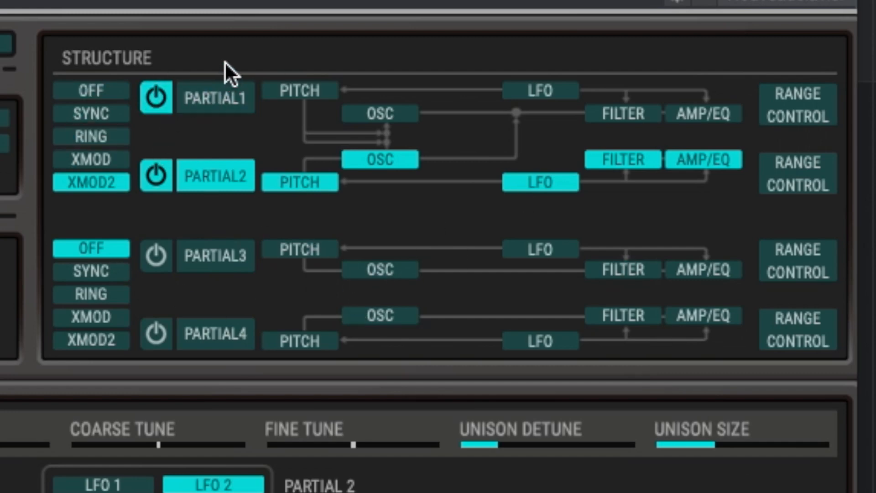
{"action": "mouse_move", "coordinate": [716, 156]}
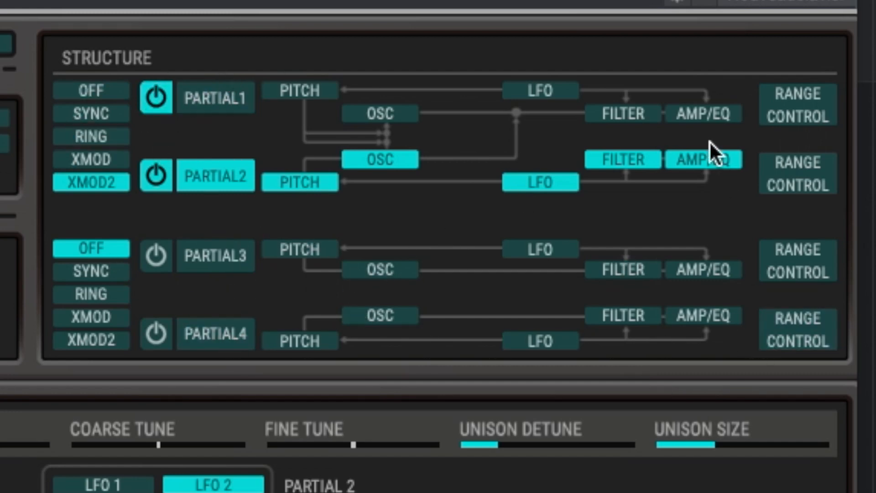
{"action": "mouse_move", "coordinate": [195, 360]}
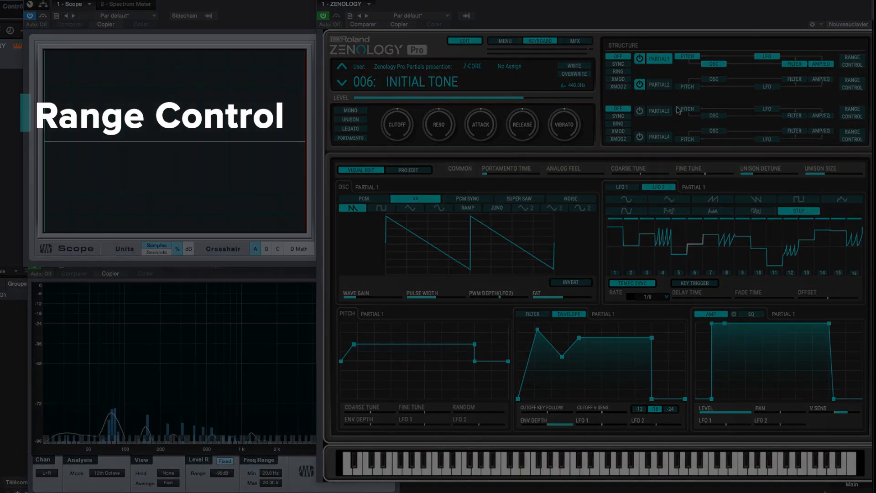
{"action": "mouse_move", "coordinate": [744, 90]}
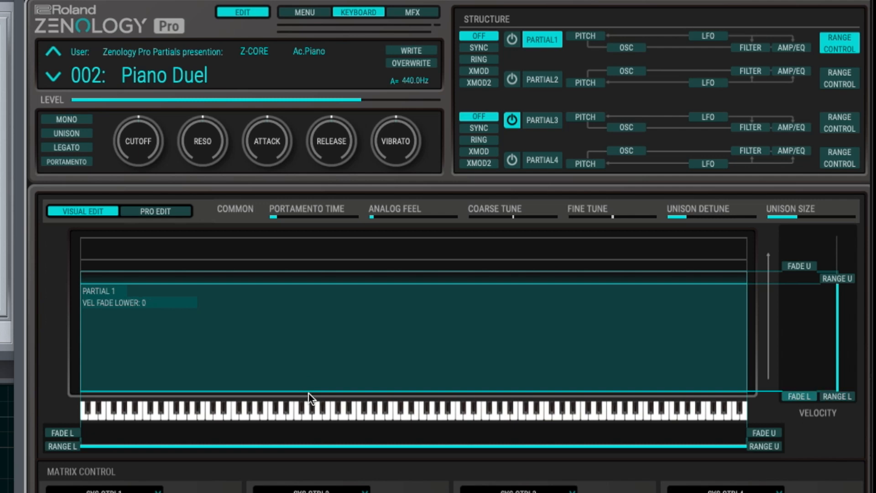
{"action": "mouse_move", "coordinate": [313, 397]}
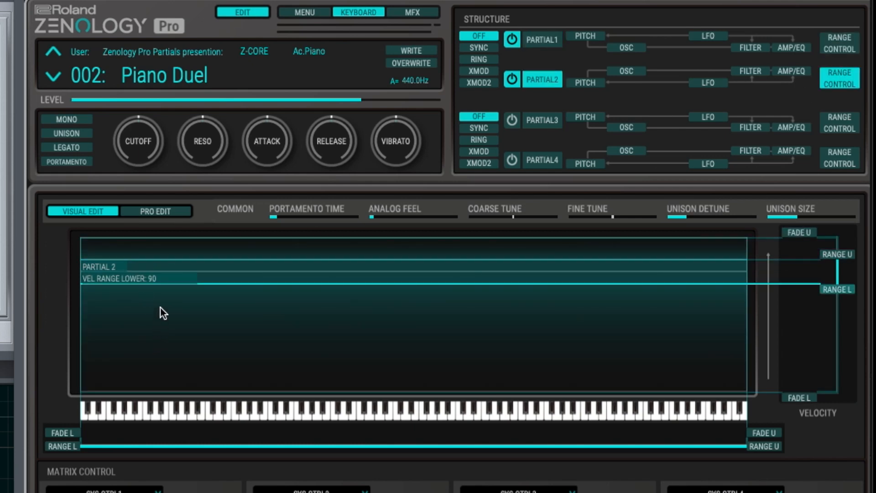
{"action": "mouse_move", "coordinate": [162, 286]}
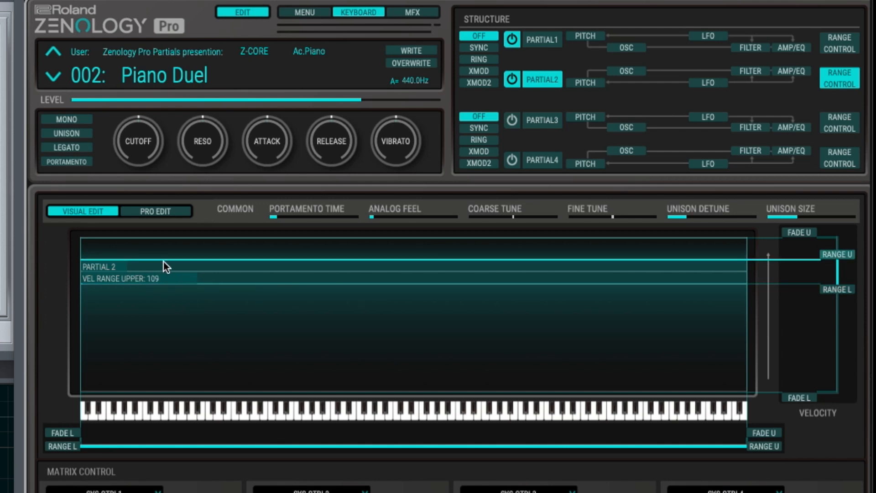
{"action": "mouse_move", "coordinate": [167, 261]}
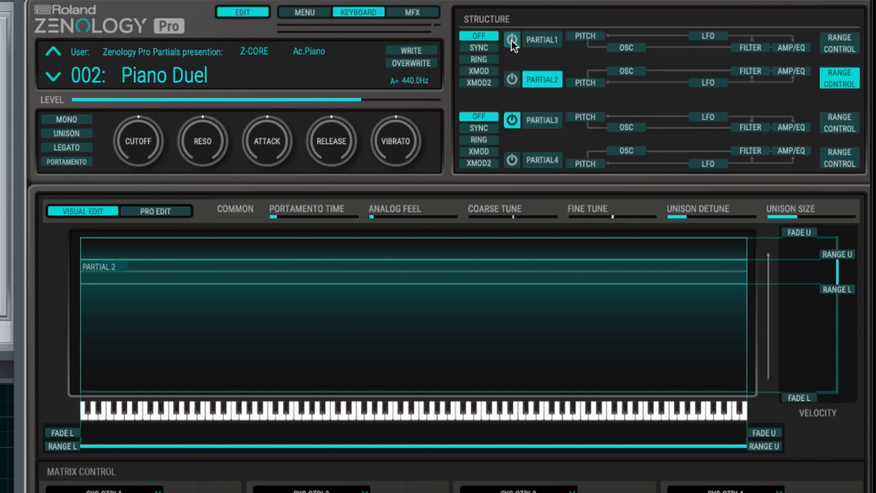
Step: Silence partial 1 to audition the others, then switch partials back on
{"action": "left_click", "coordinate": [838, 123]}
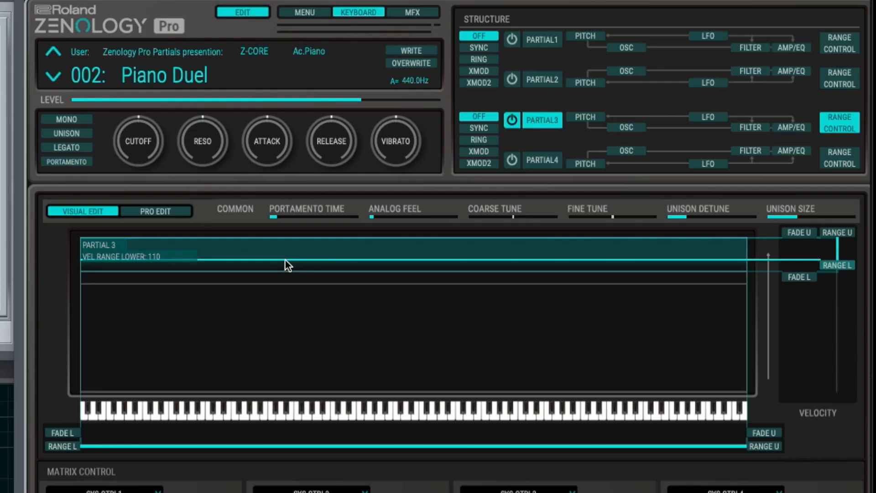
{"action": "left_click", "coordinate": [541, 40]}
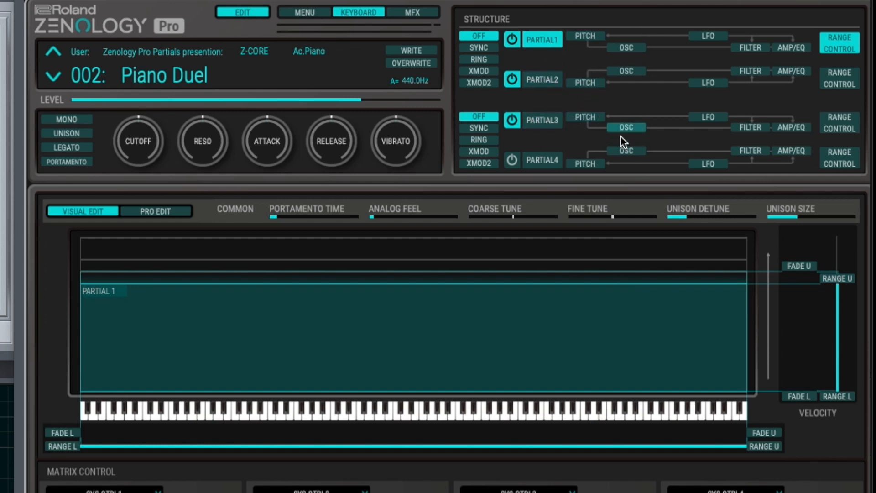
{"action": "mouse_move", "coordinate": [796, 81]}
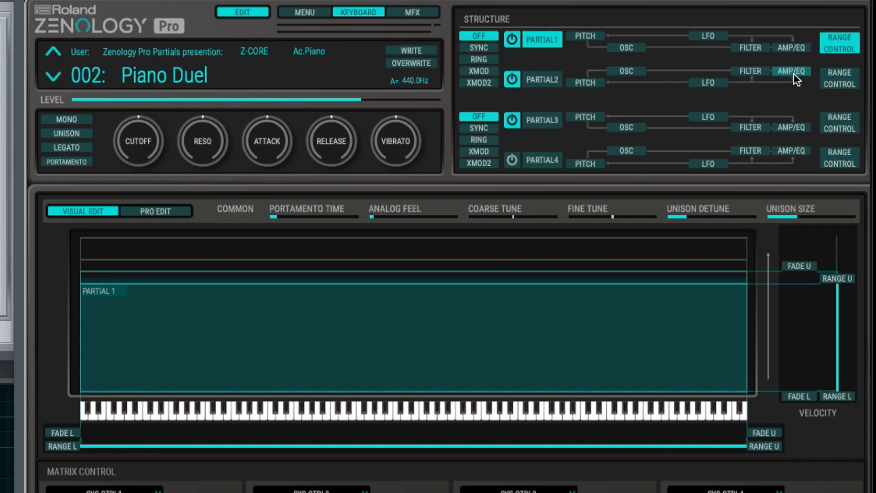